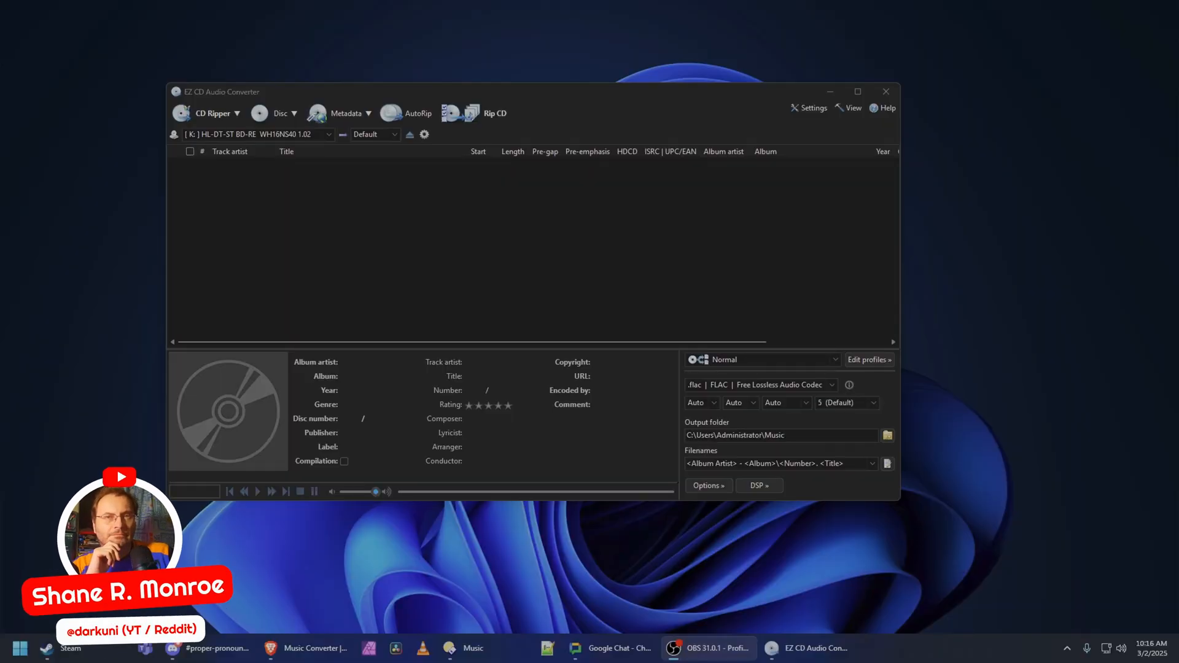
mouse_move(699, 234)
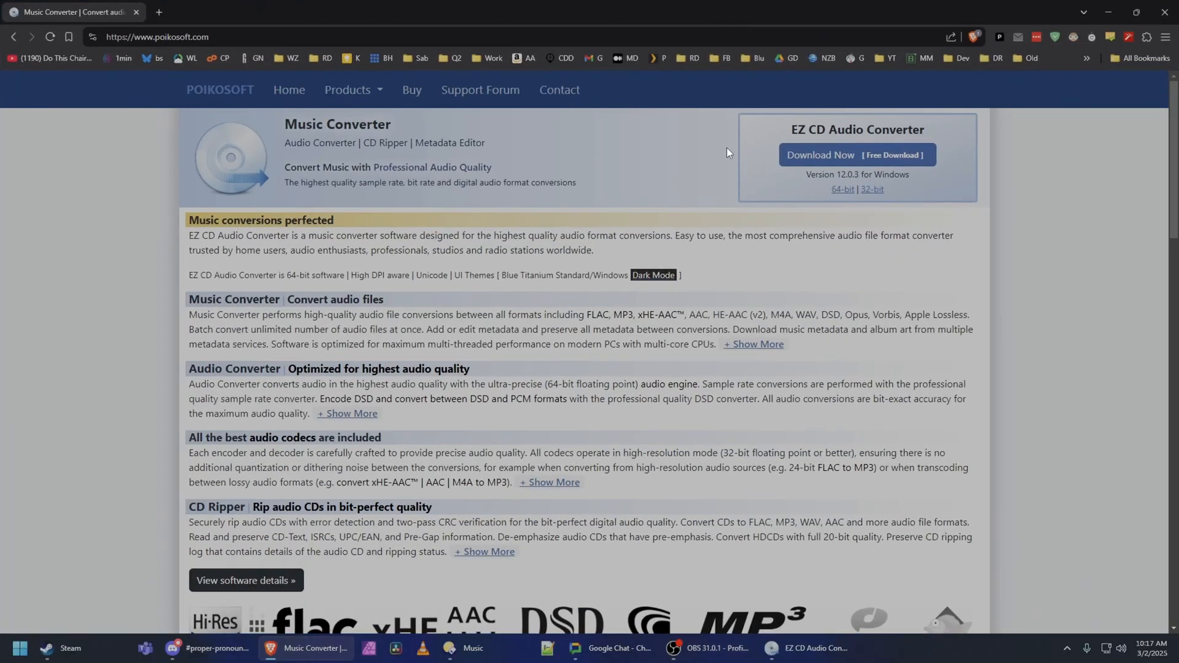
mouse_move(684, 161)
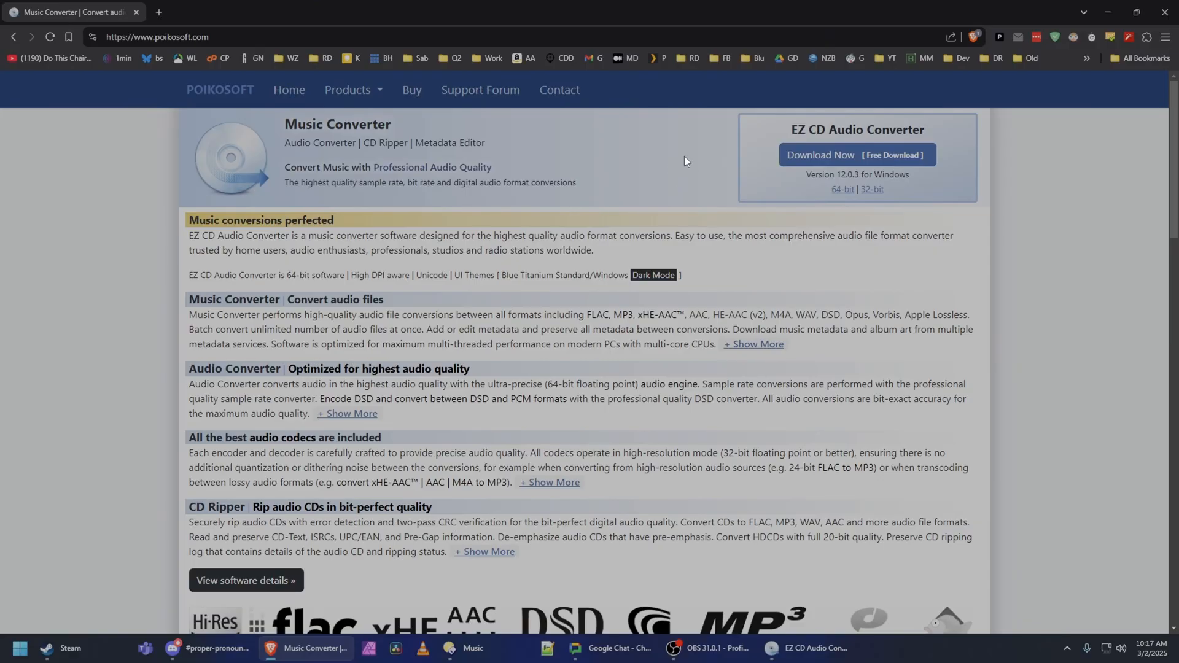
mouse_move(664, 194)
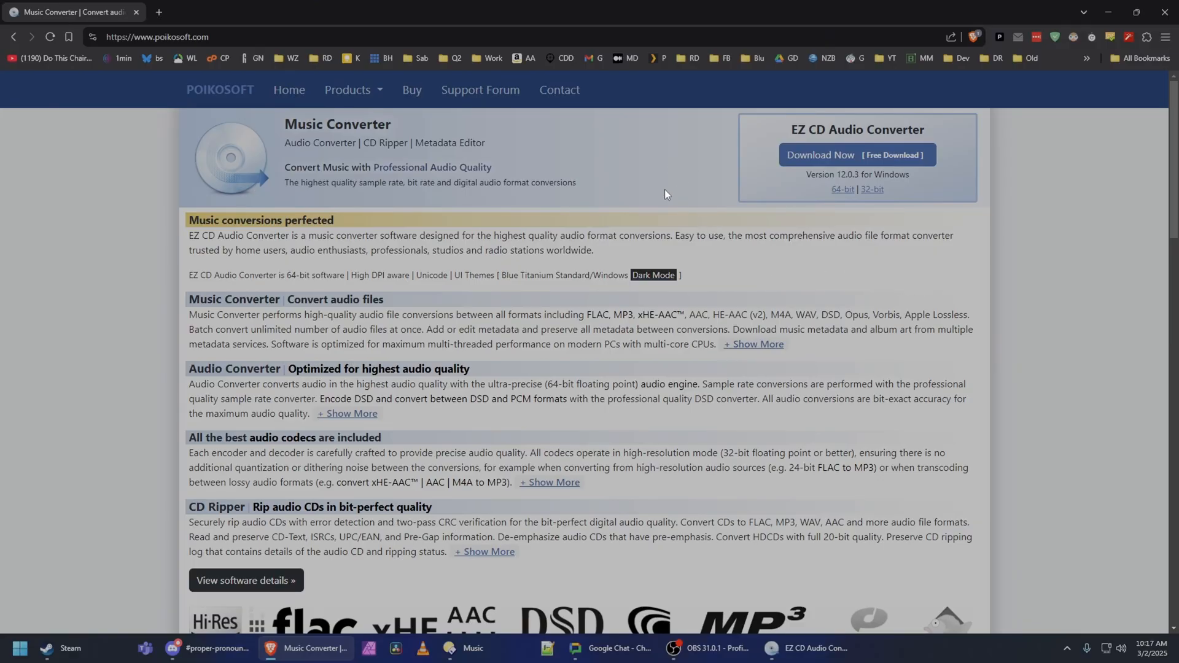
mouse_move(708, 188)
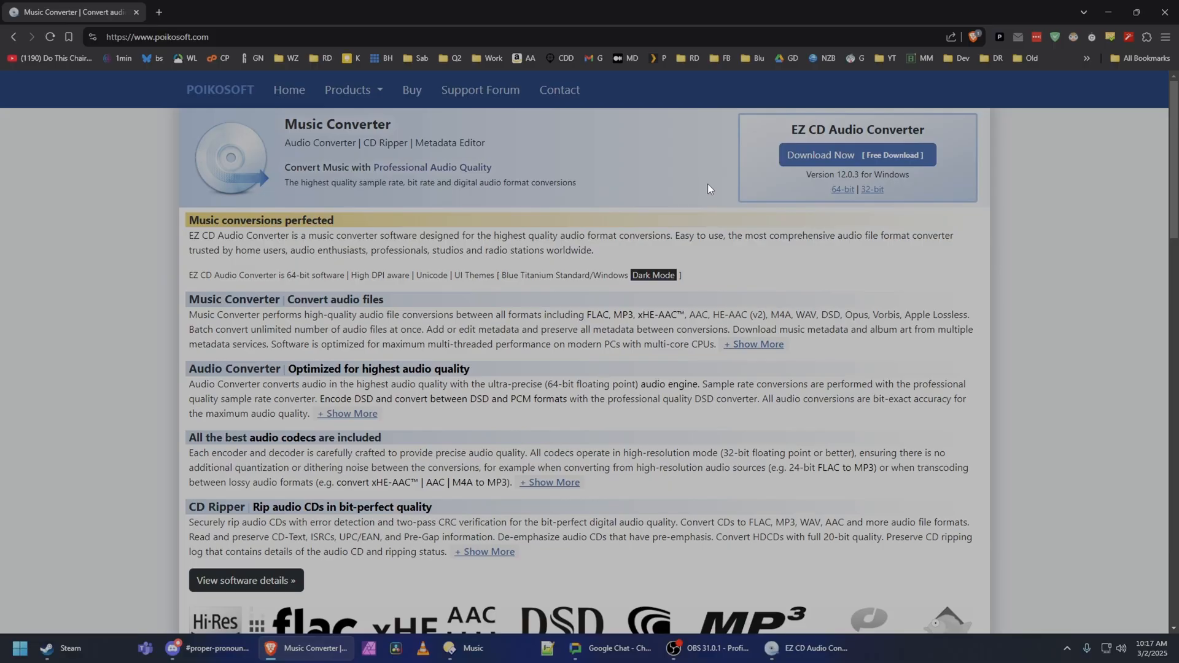
mouse_move(892, 294)
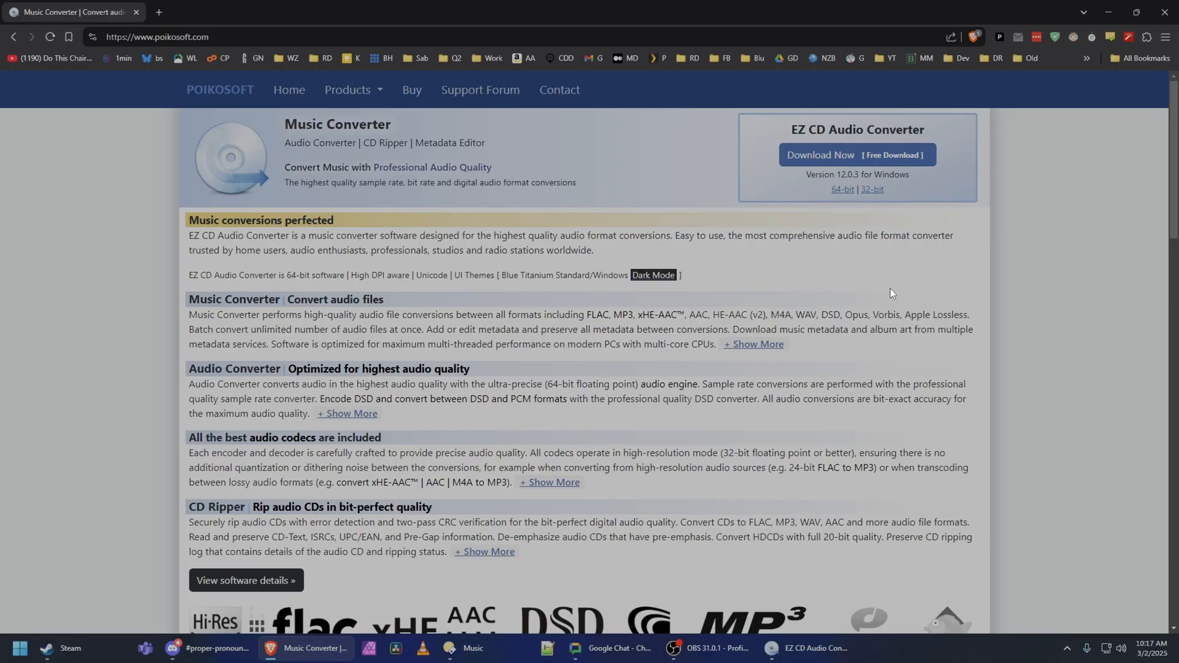
mouse_move(827, 288)
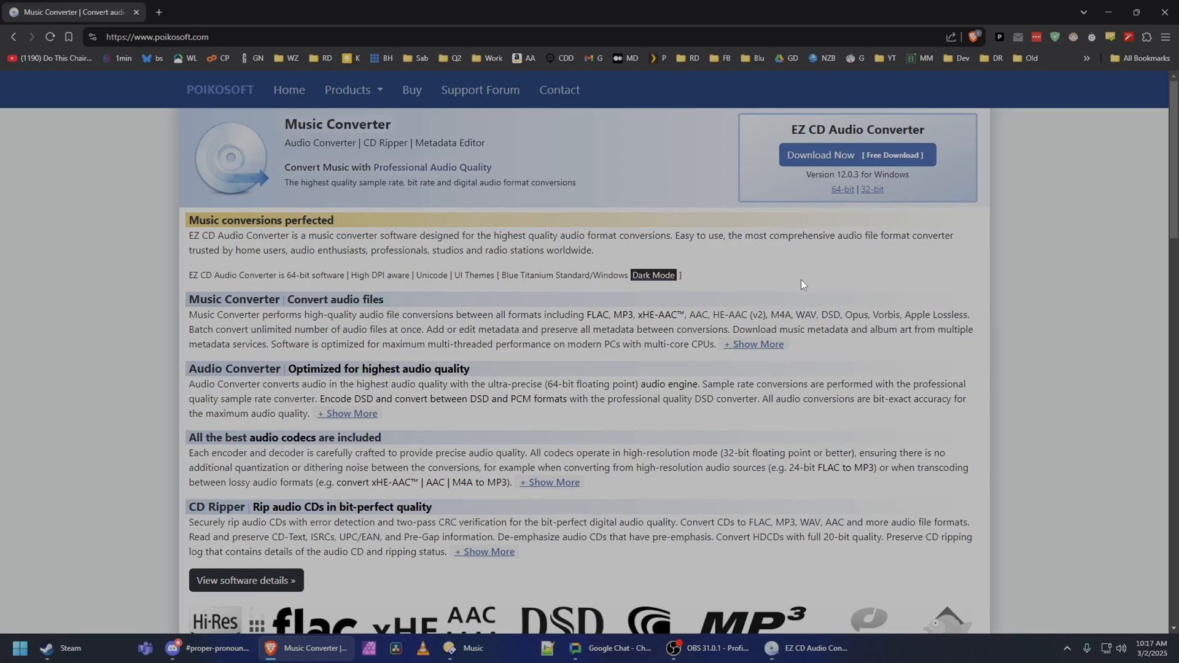
Focus the CD ripper window, review the program modes list, and select the Filenames pattern field.
scroll(down, 3)
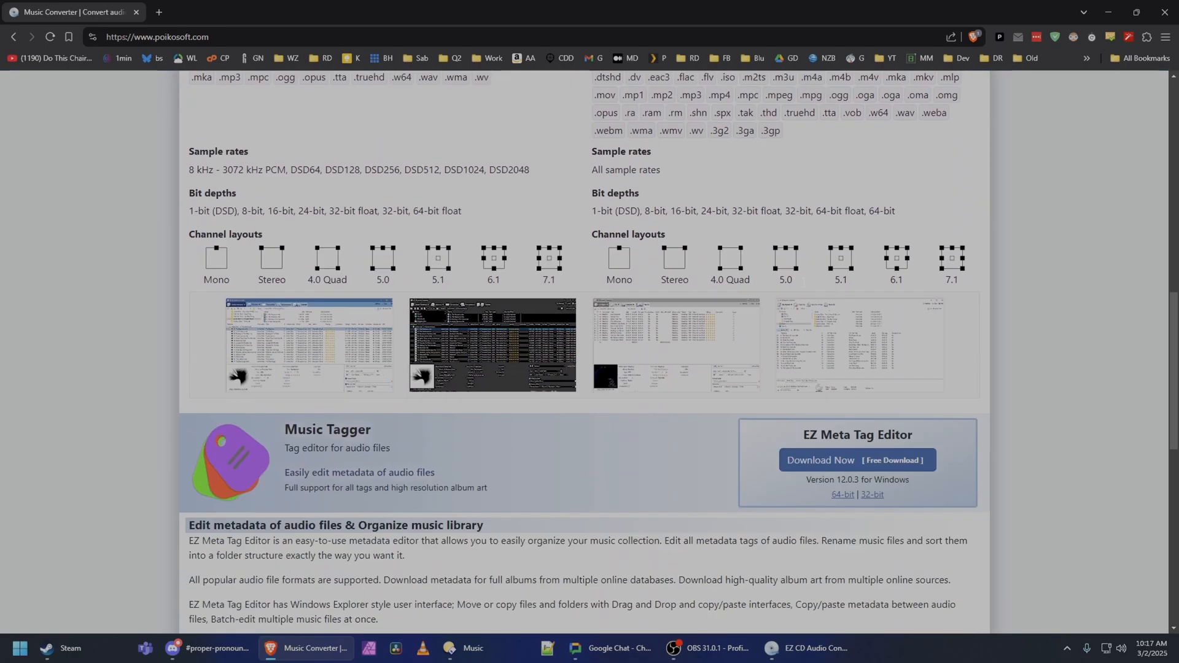
scroll(down, 3)
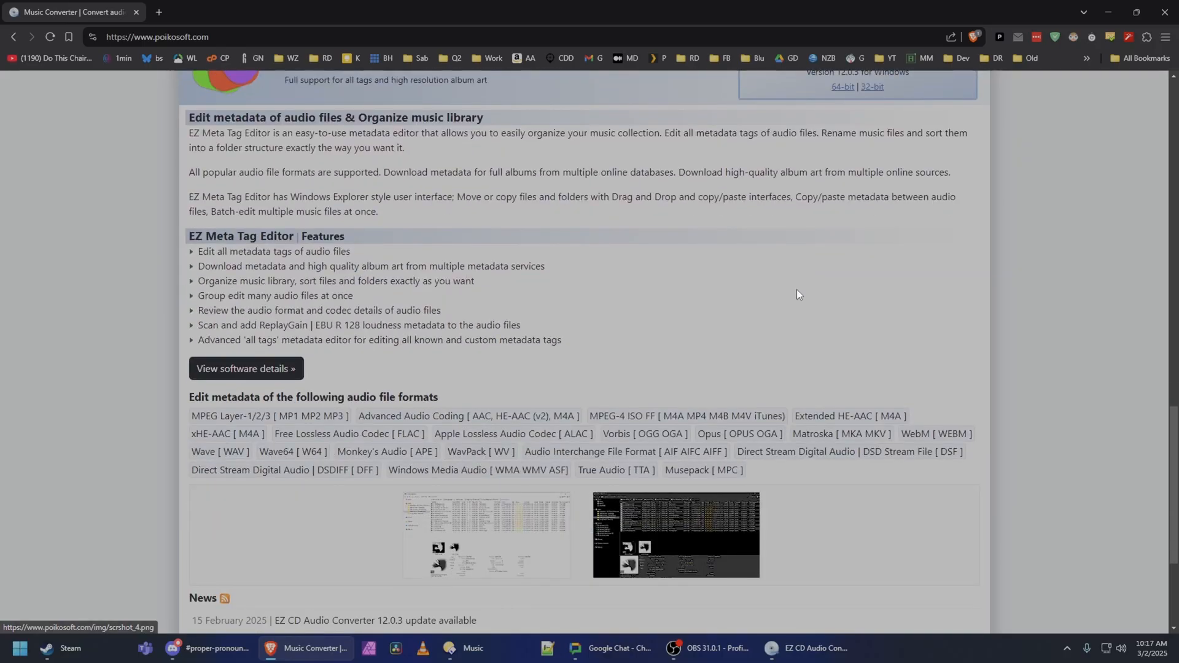
scroll(up, 3)
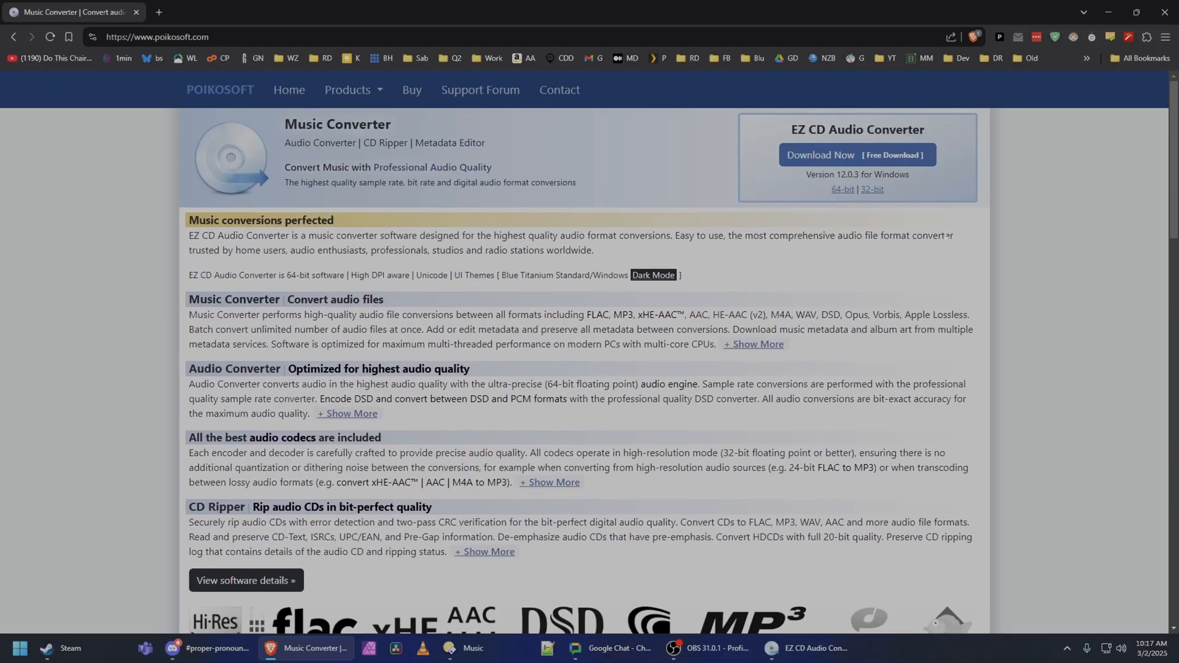
mouse_move(168, 103)
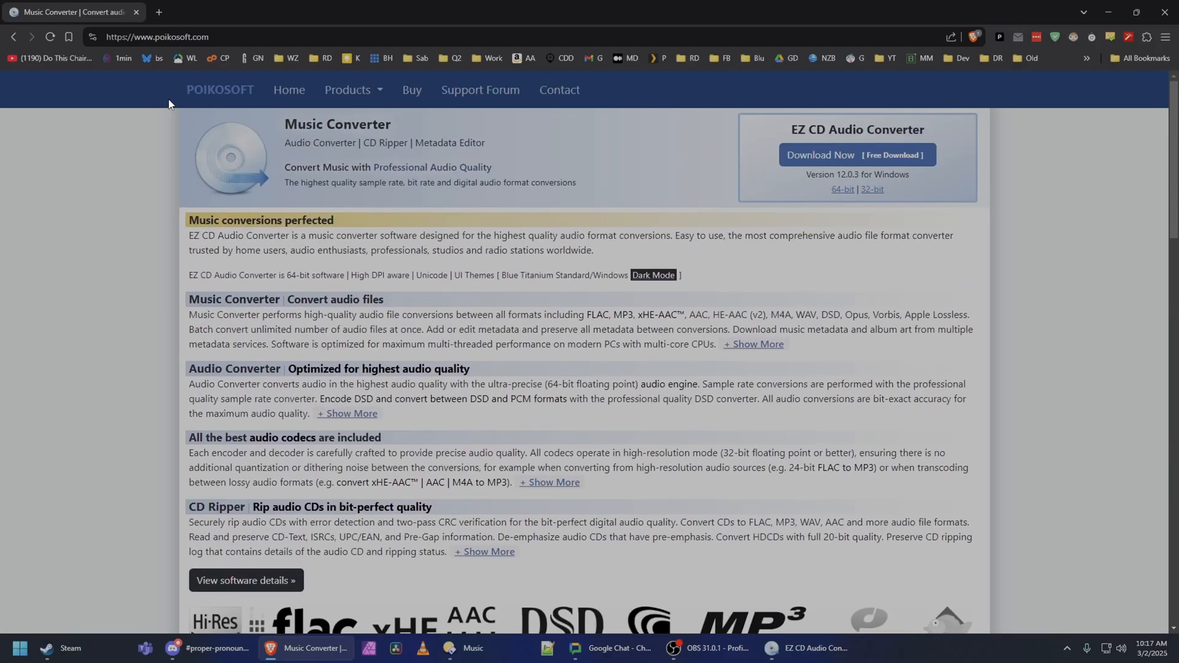
mouse_move(217, 96)
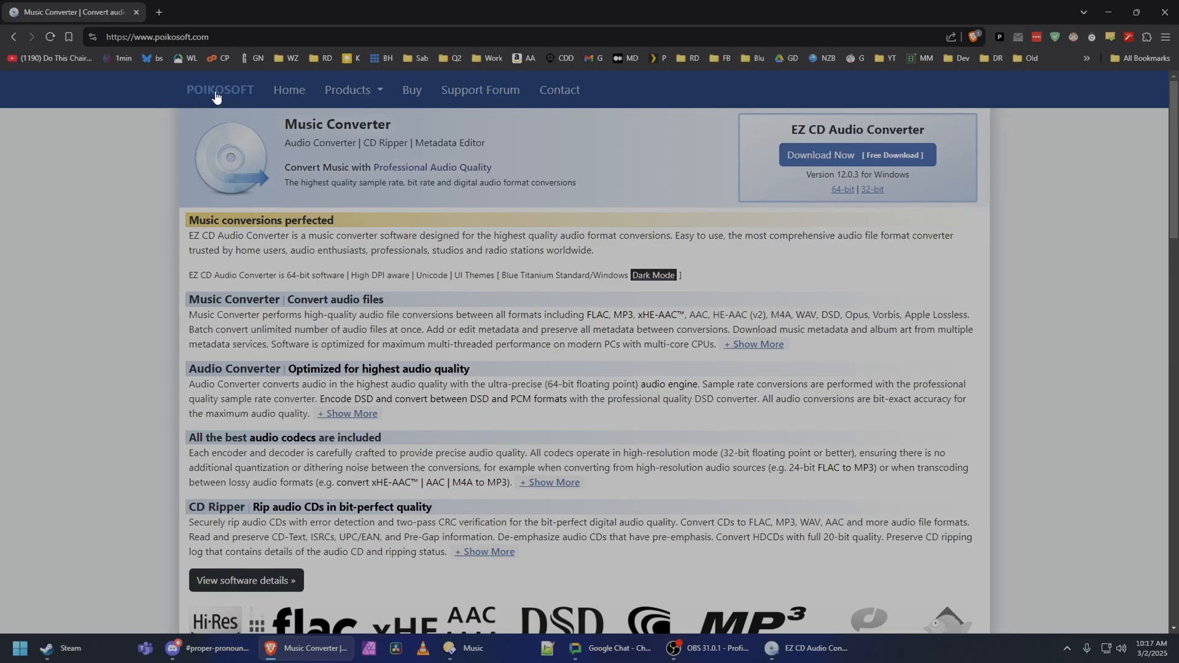
mouse_move(358, 230)
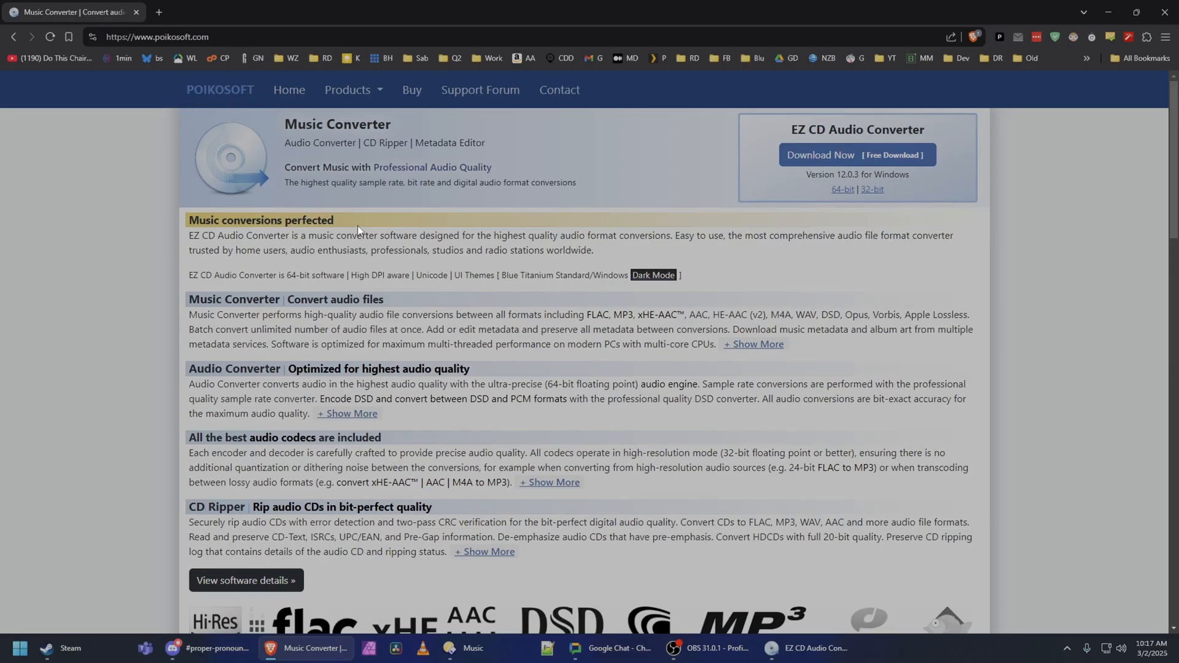
click(810, 647)
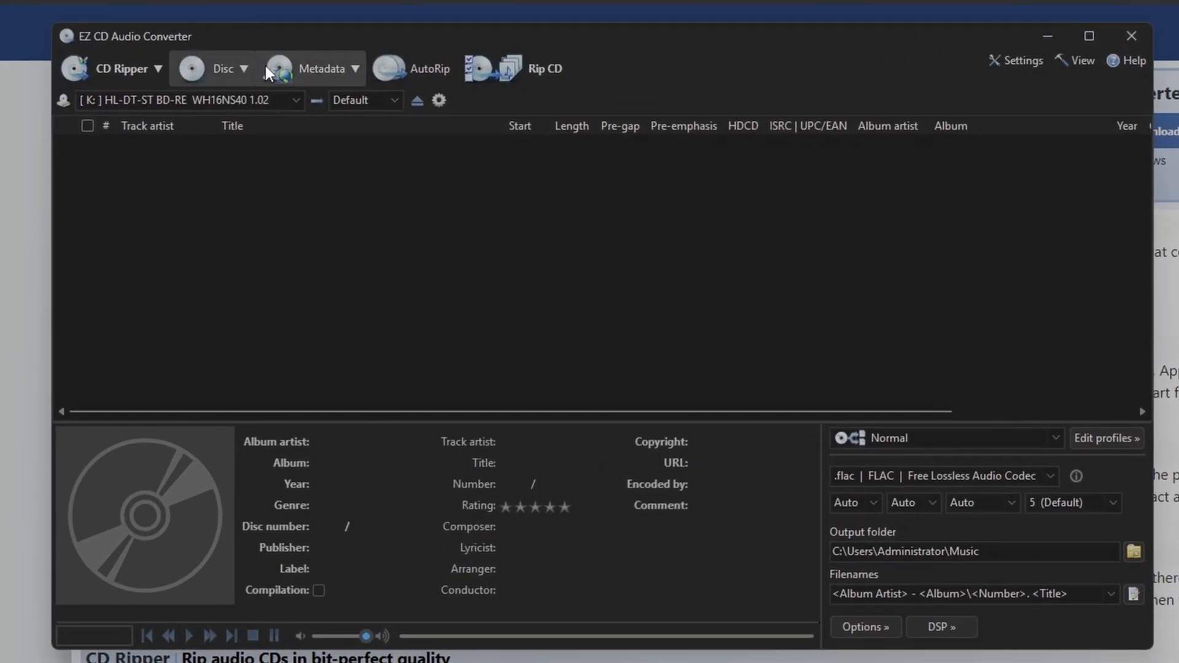
click(123, 69)
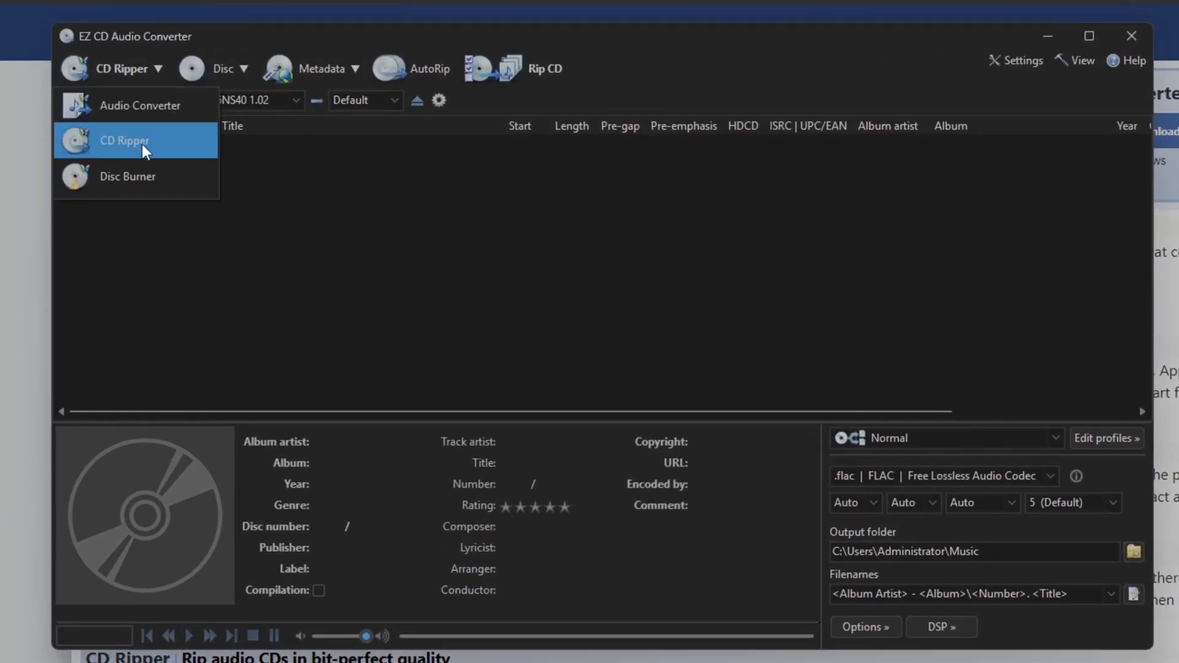
mouse_move(749, 51)
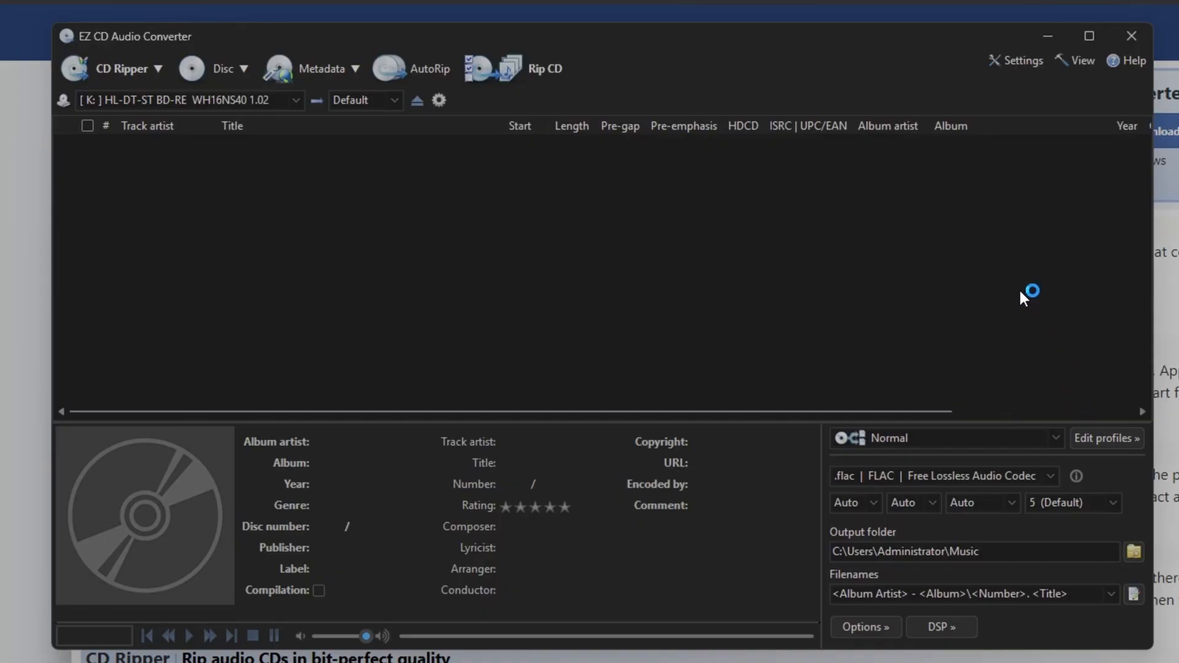
mouse_move(635, 116)
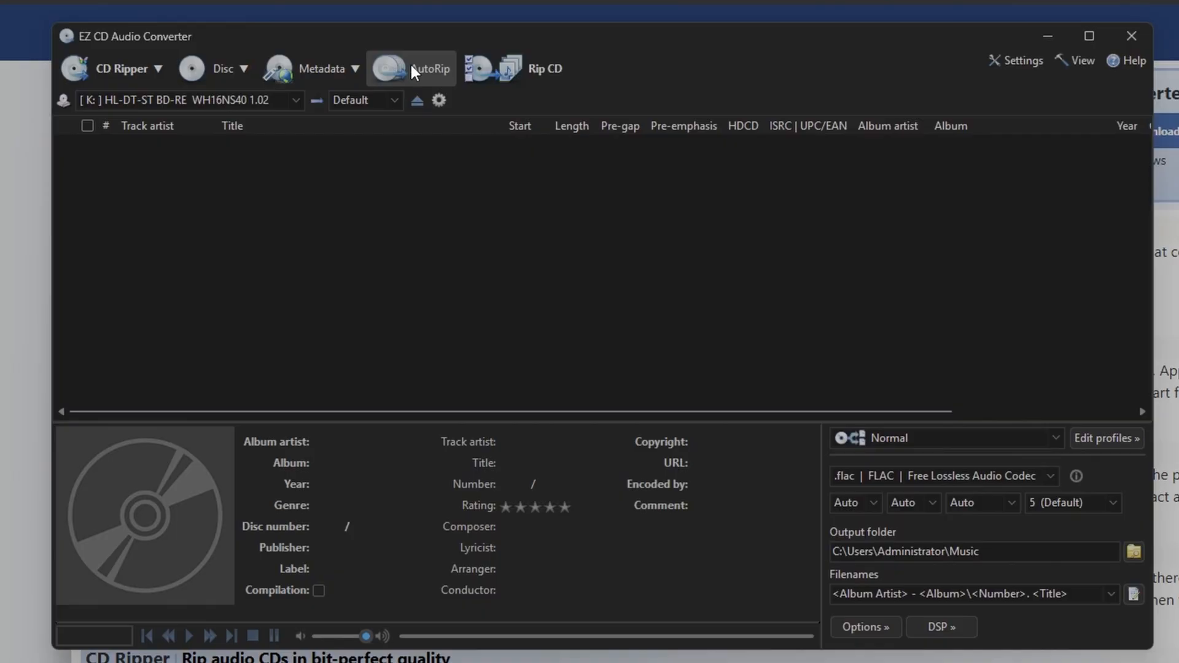
mouse_move(568, 82)
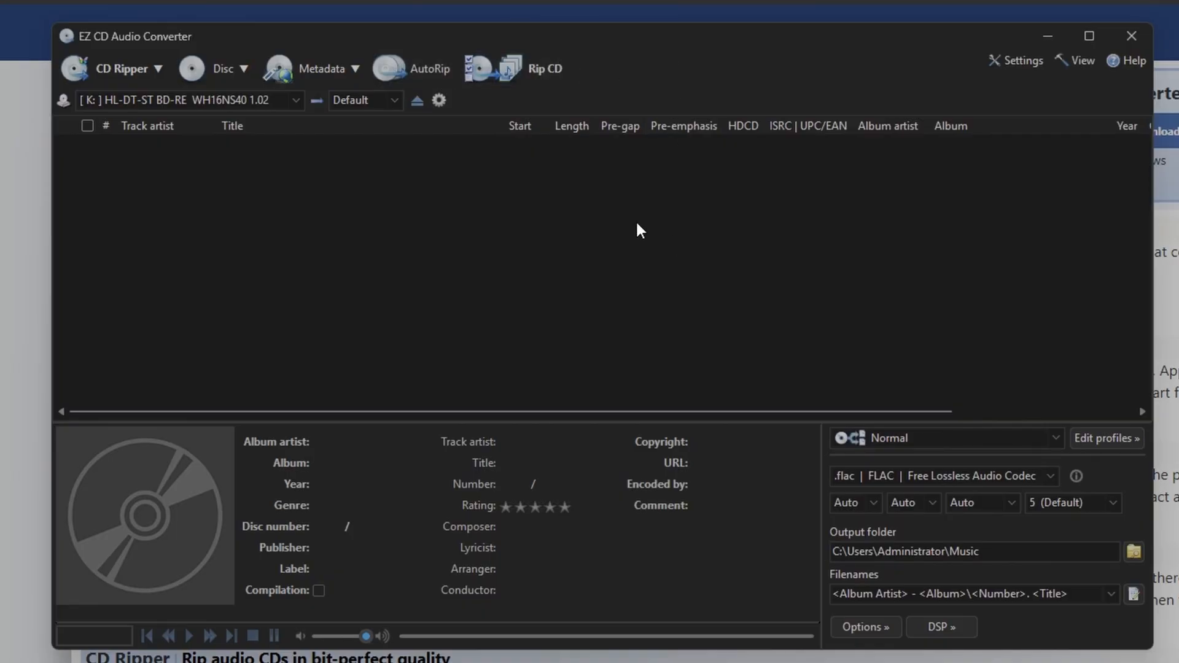
mouse_move(376, 163)
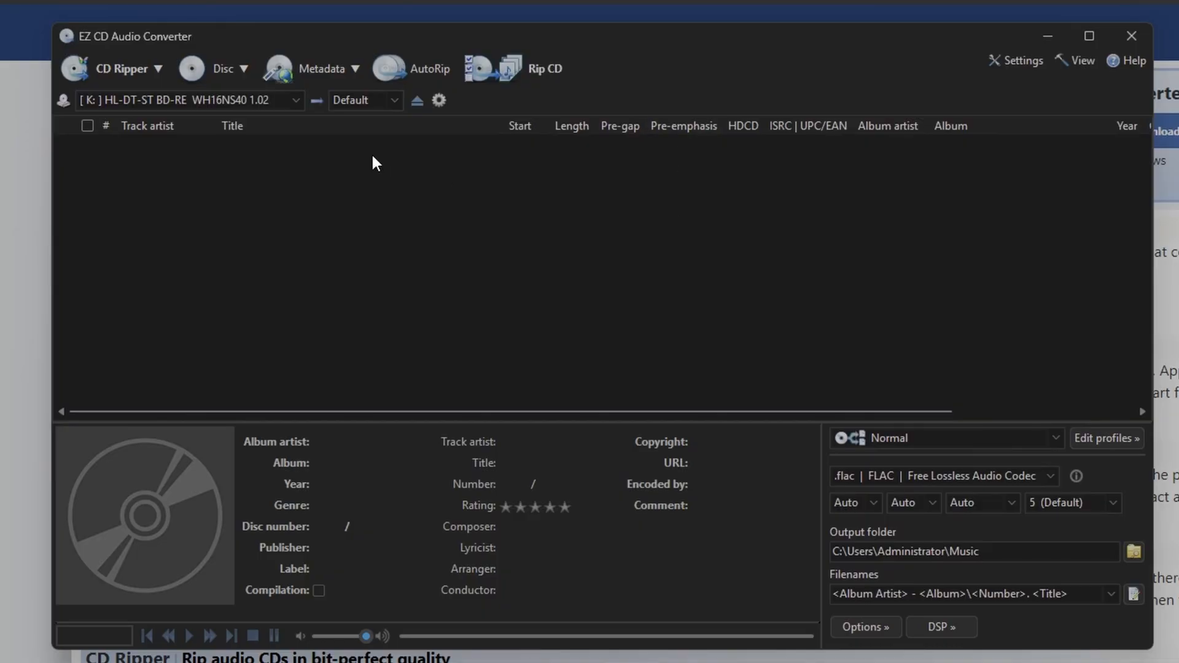
mouse_move(510, 68)
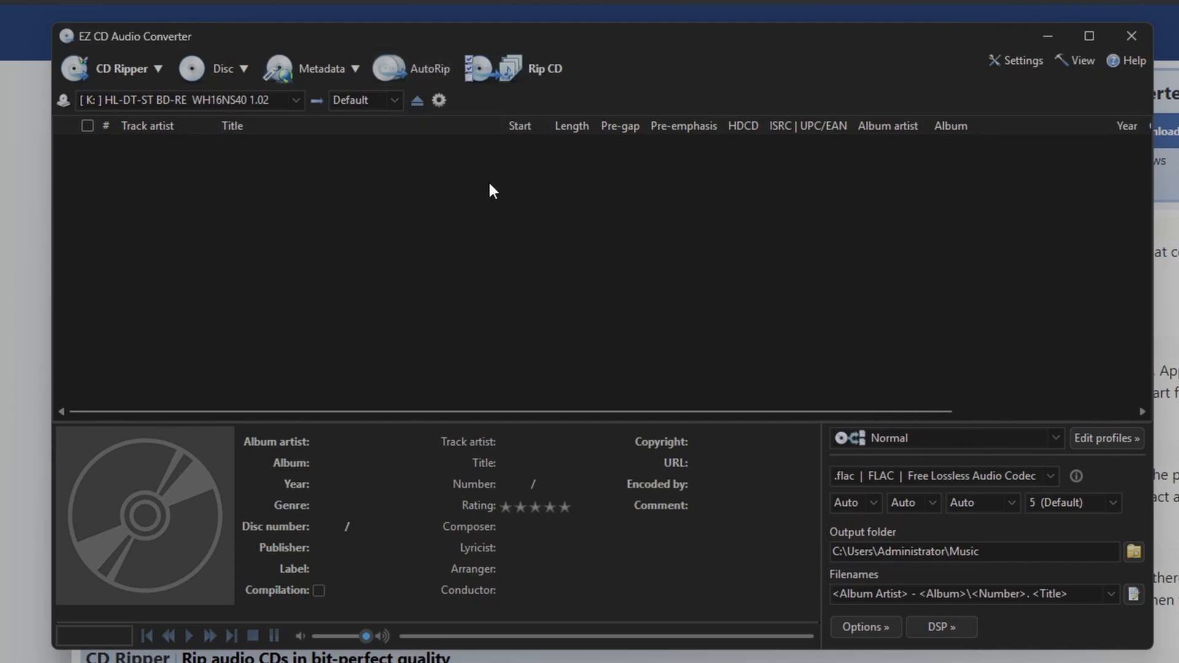
mouse_move(502, 185)
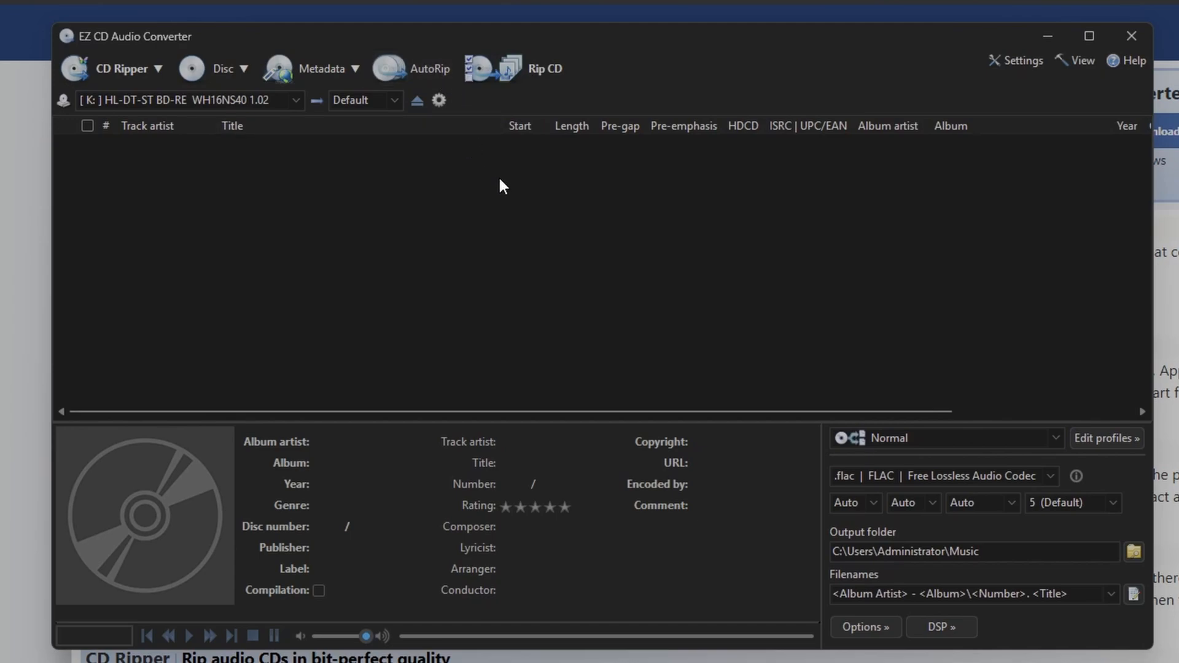
mouse_move(569, 222)
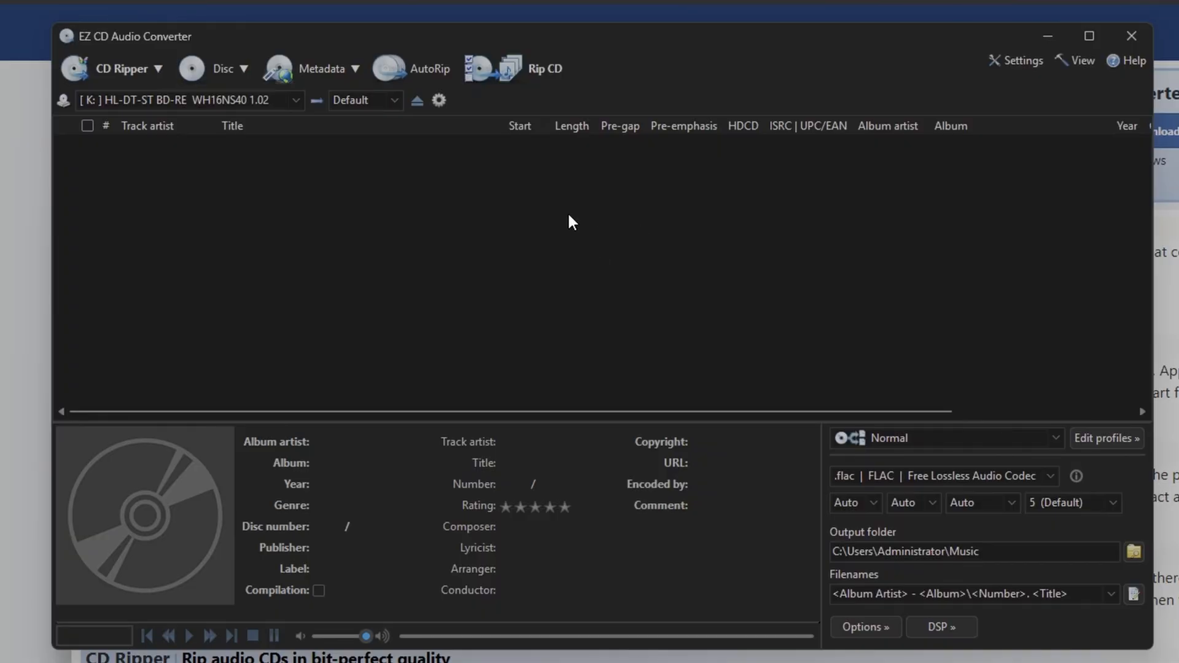
mouse_move(705, 184)
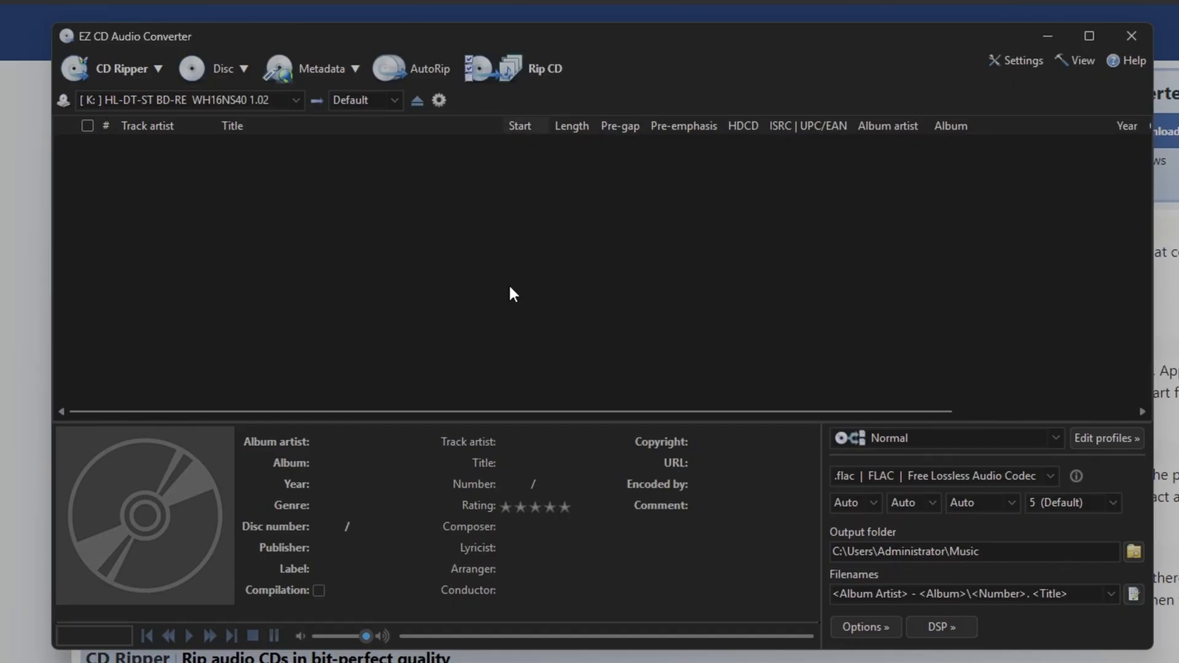
mouse_move(552, 273)
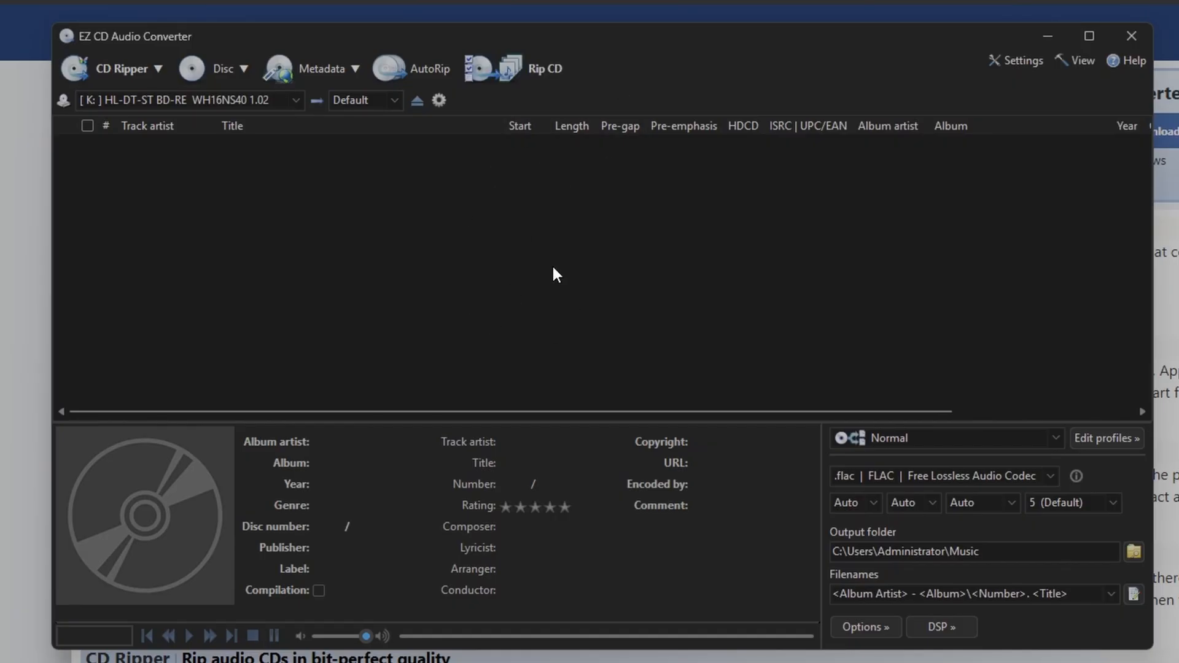
mouse_move(591, 242)
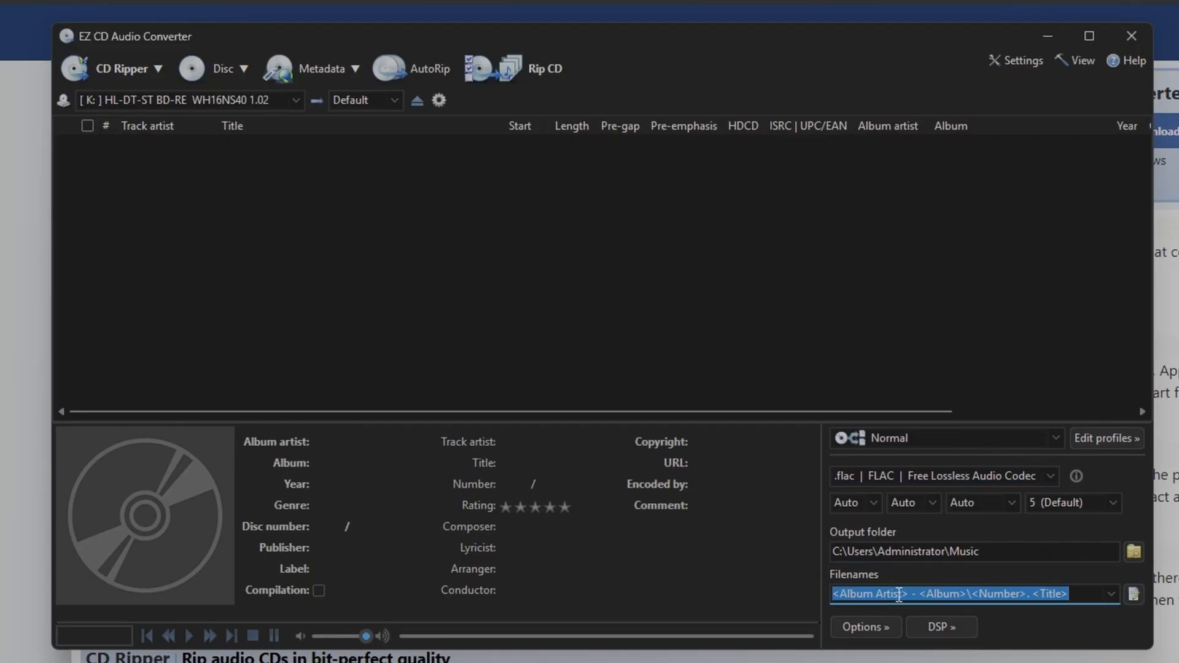
click(1134, 595)
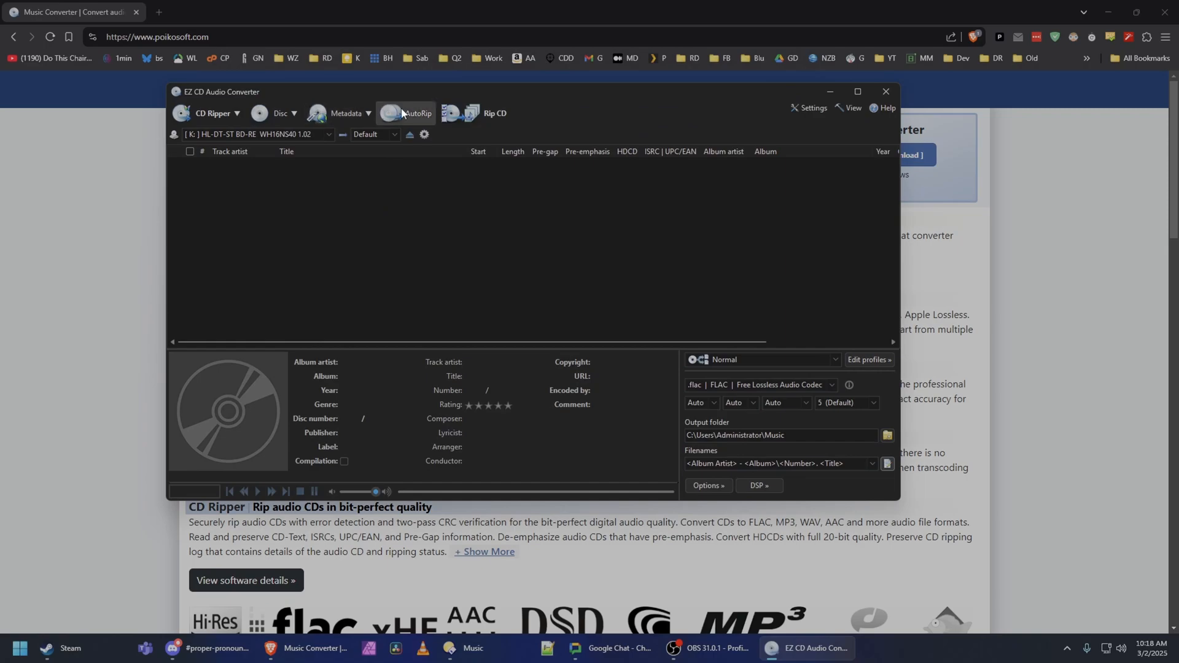
Enable AutoRip so each inserted CD is ripped to FLAC automatically.
click(413, 113)
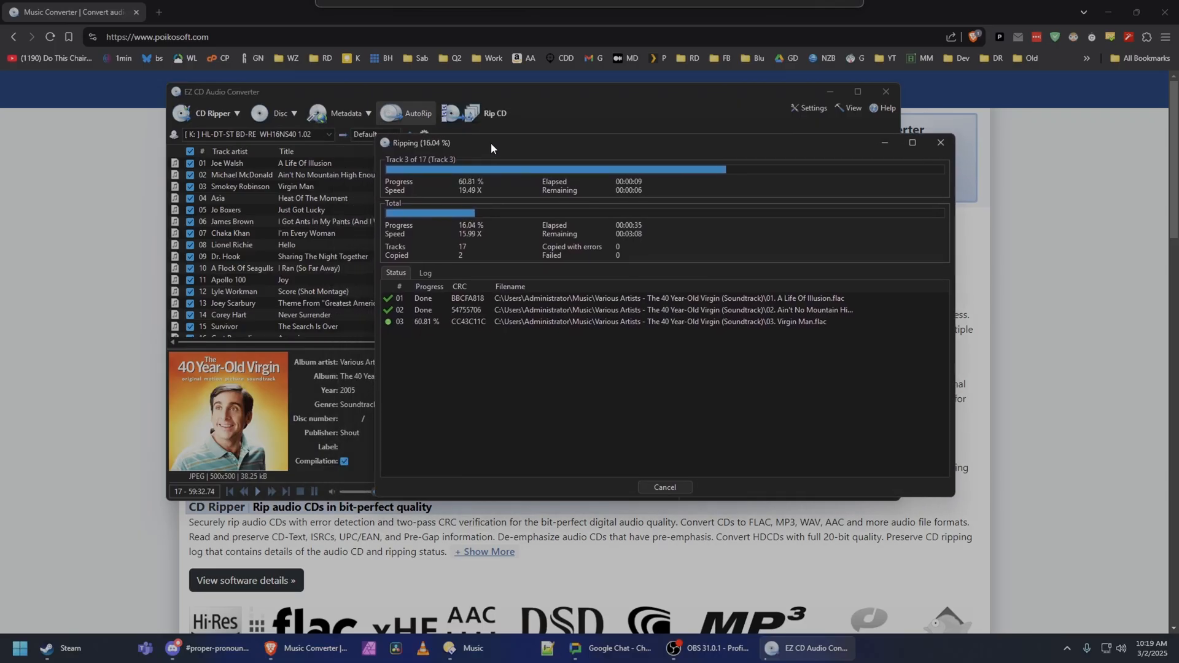
mouse_move(253, 381)
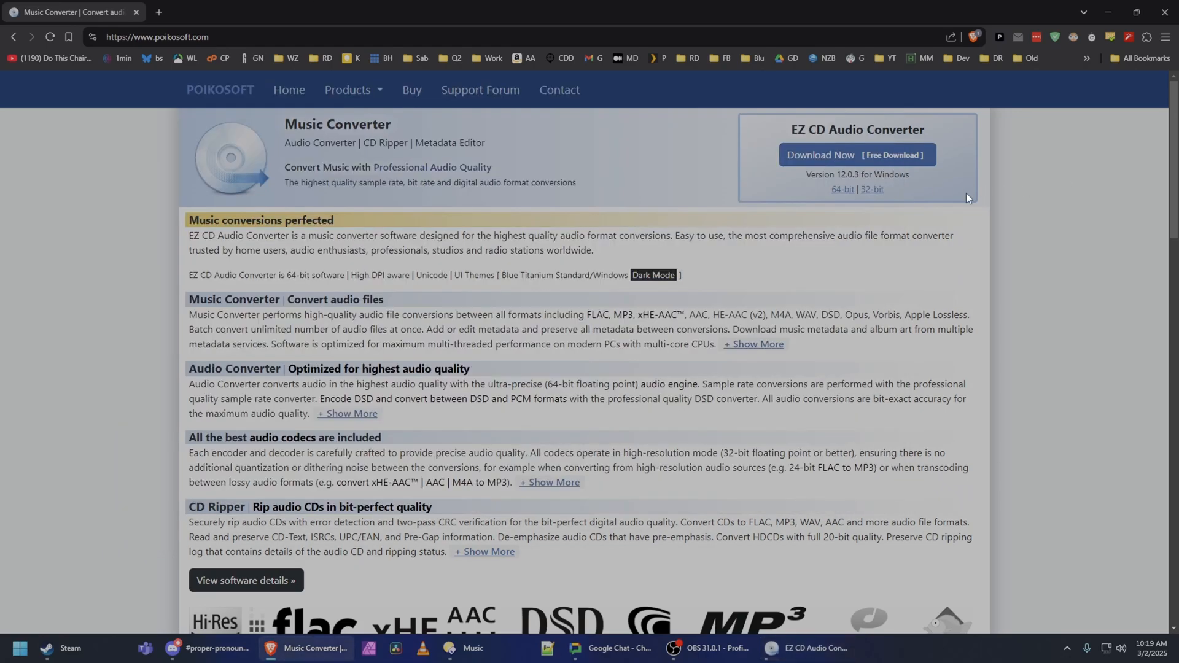
Go to the Poikosoft Store via Buy and highlight the 'Install on up to 5 PCs' license line.
click(411, 89)
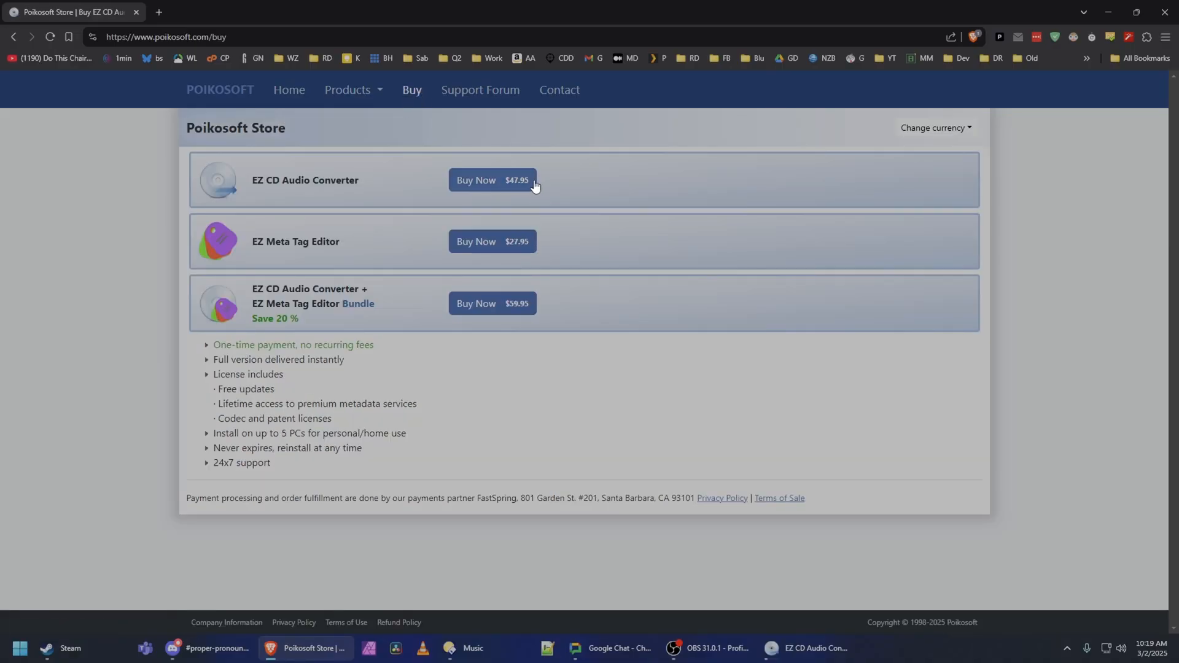
mouse_move(451, 187)
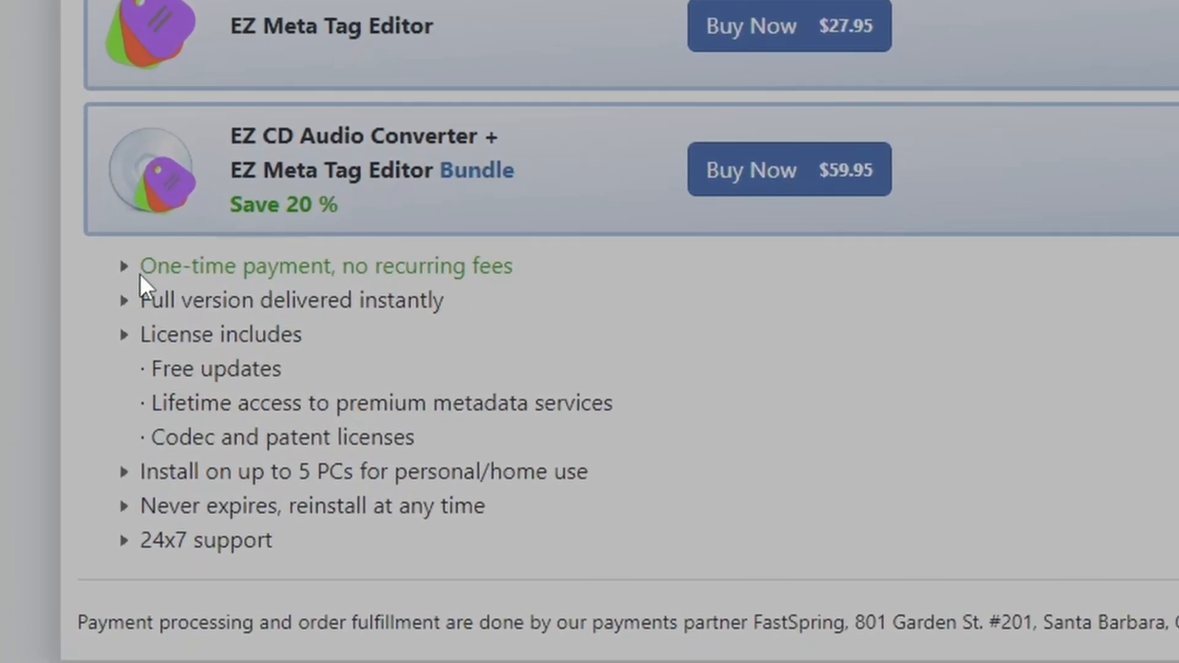
drag(143, 265, 514, 265)
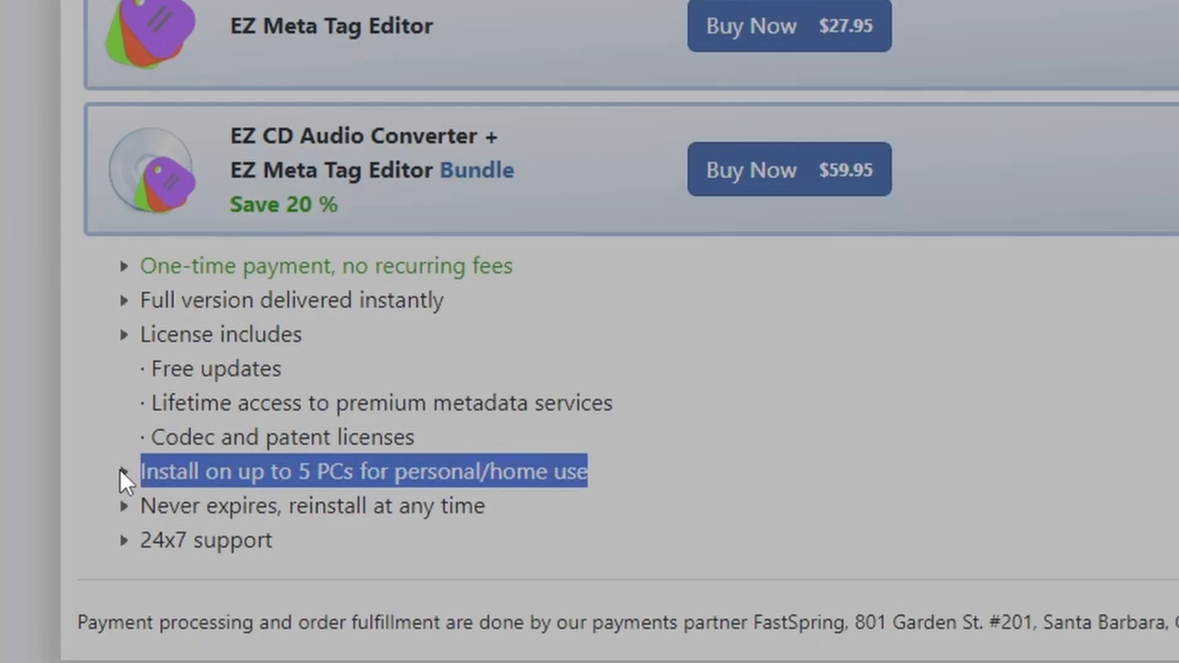
mouse_move(653, 418)
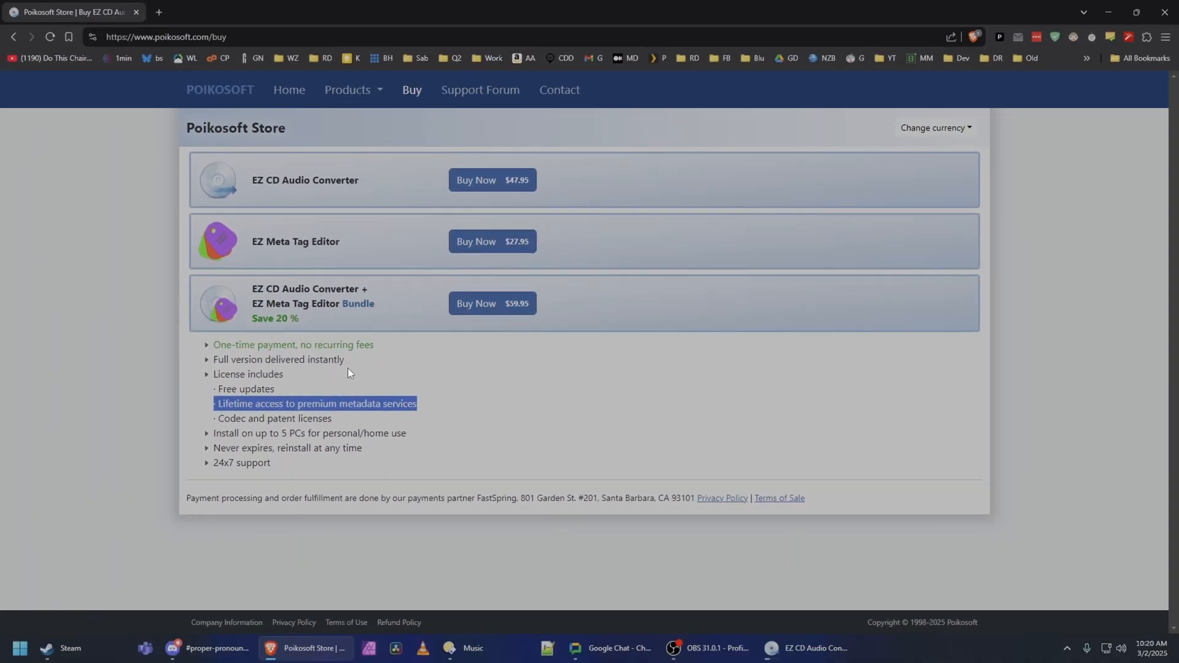
mouse_move(485, 260)
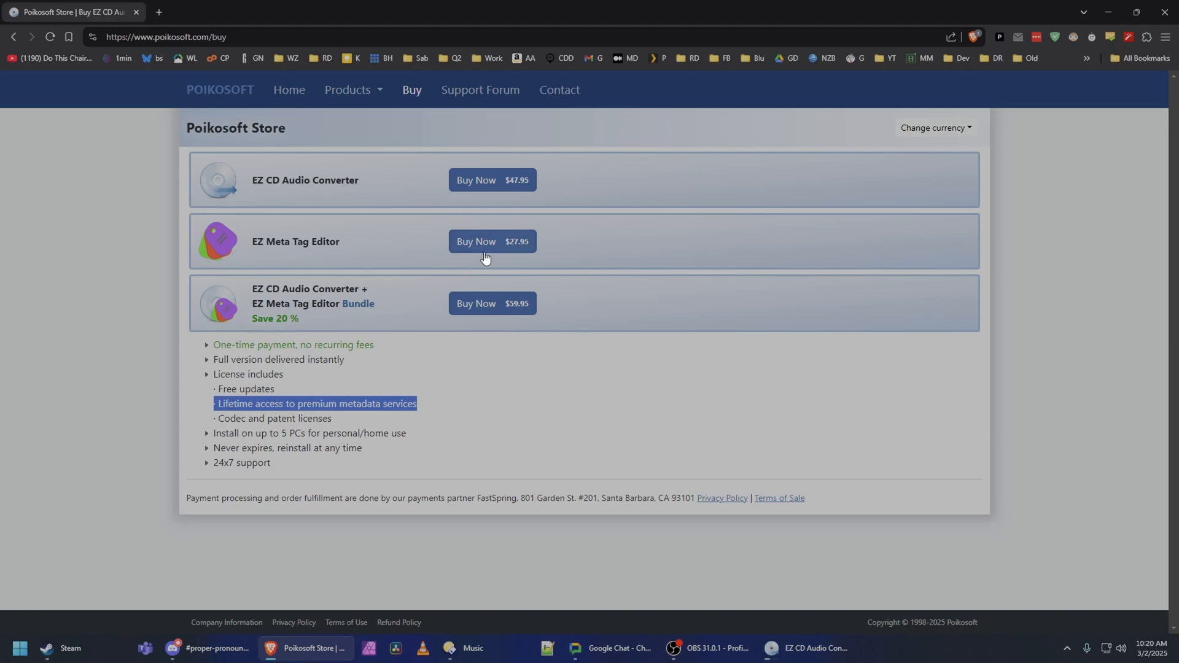
mouse_move(541, 223)
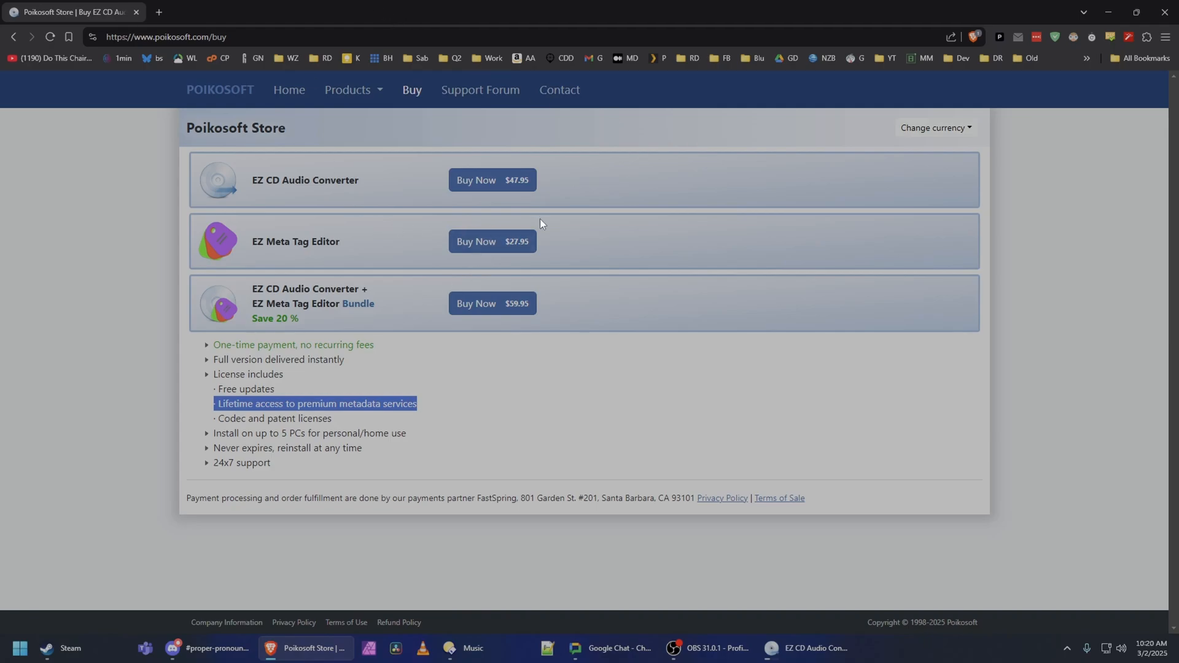
mouse_move(522, 179)
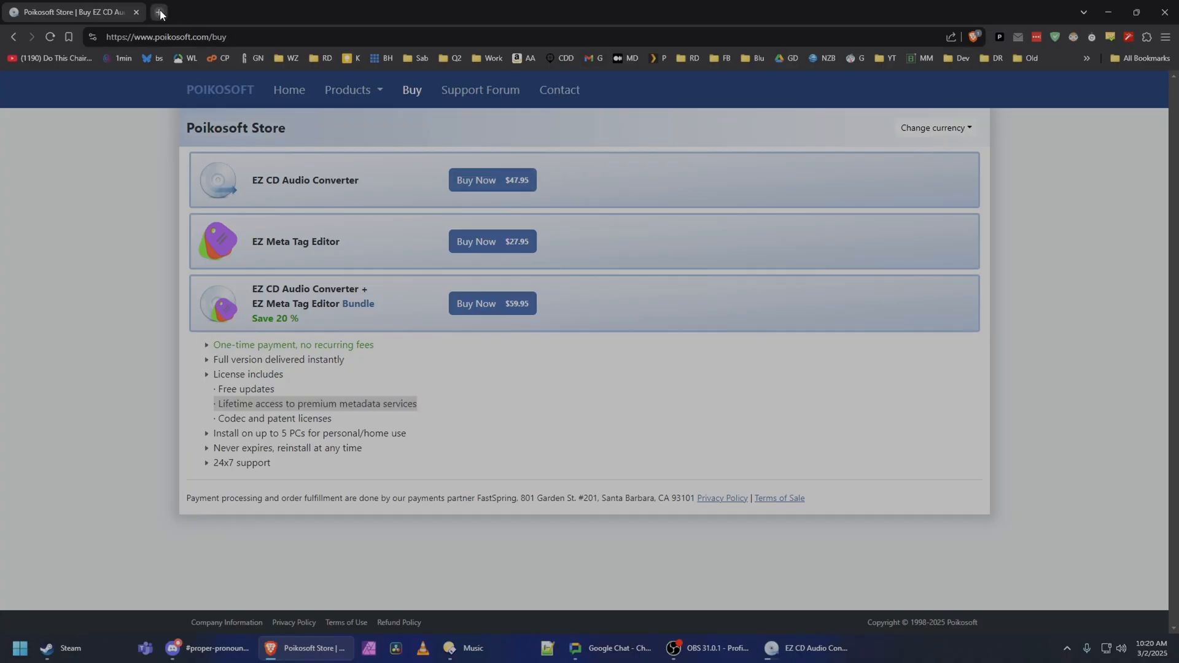
click(158, 13)
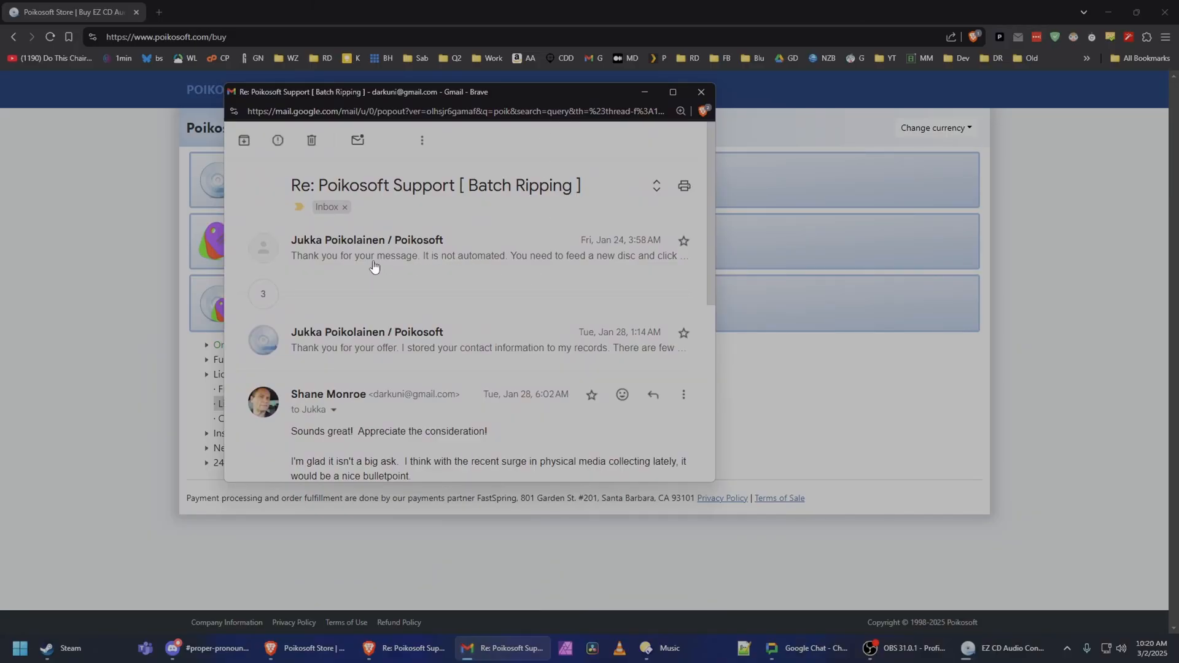
click(373, 255)
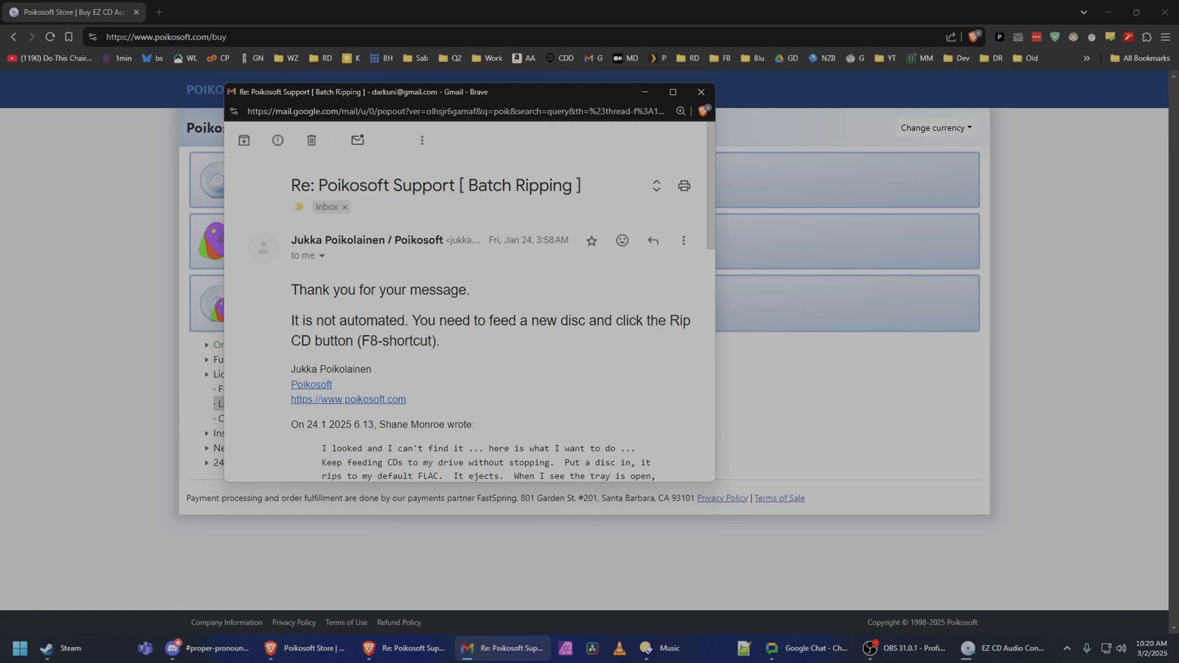
mouse_move(715, 279)
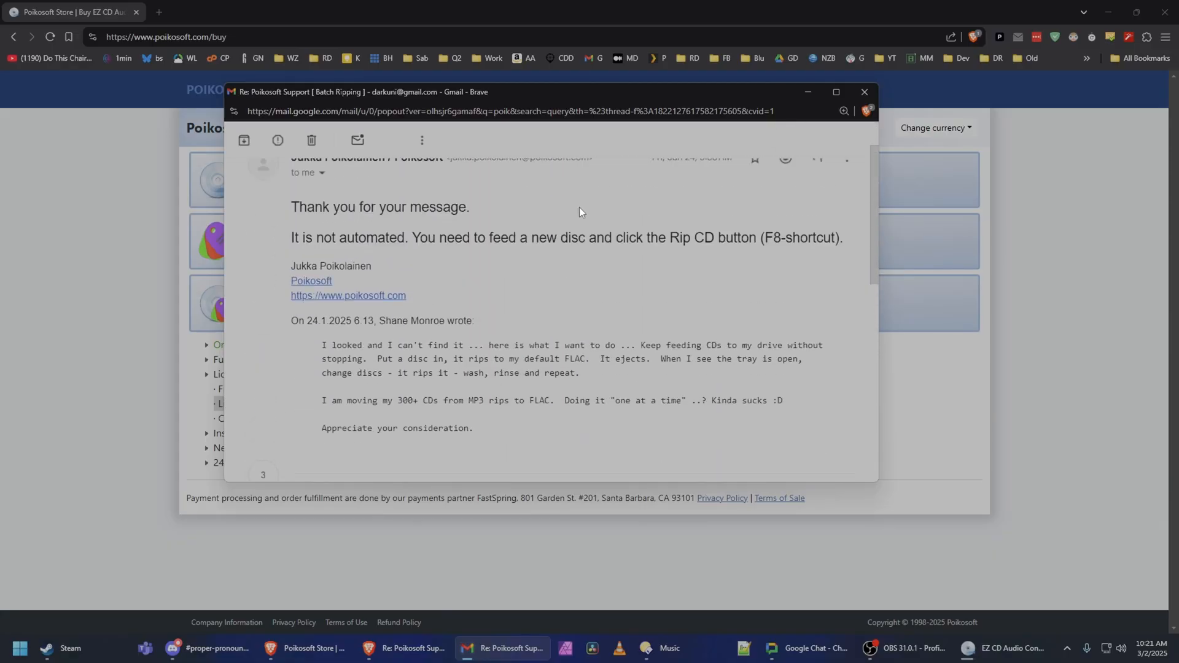
scroll(down, 3)
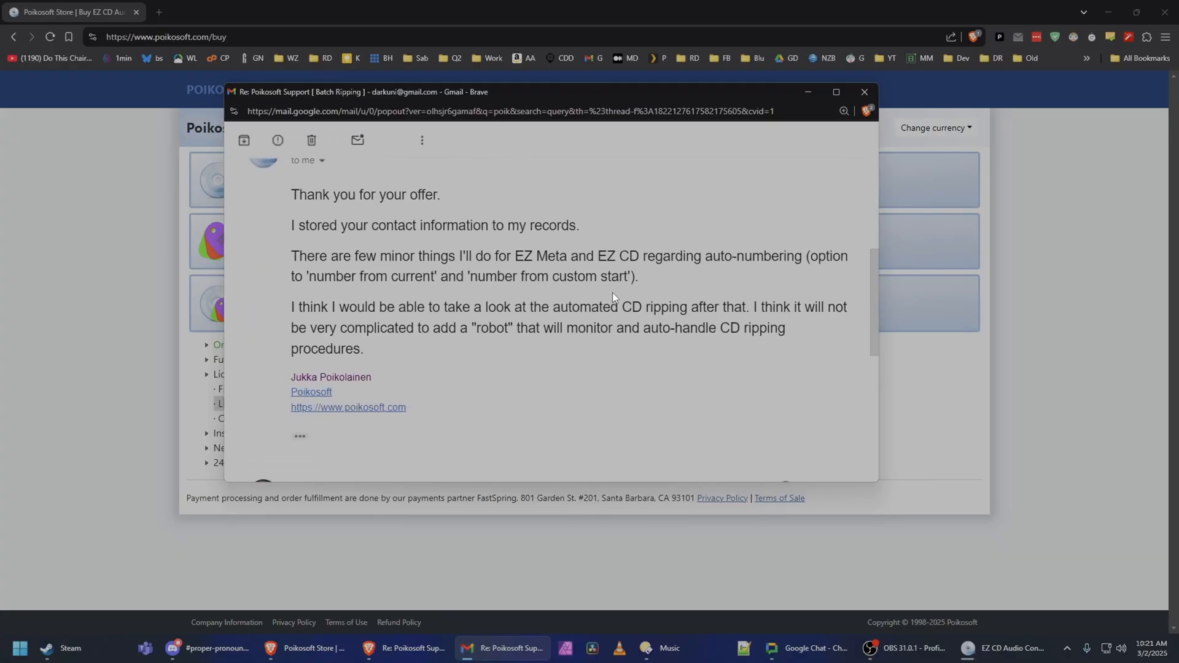
drag(354, 326, 363, 348)
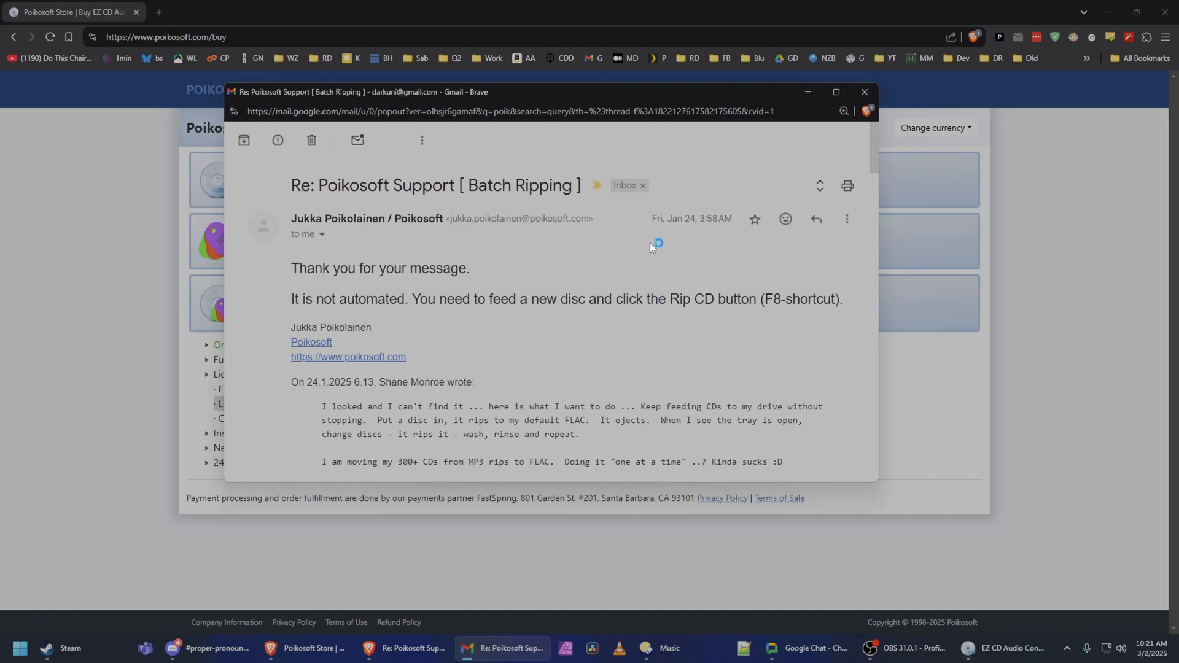
mouse_move(864, 92)
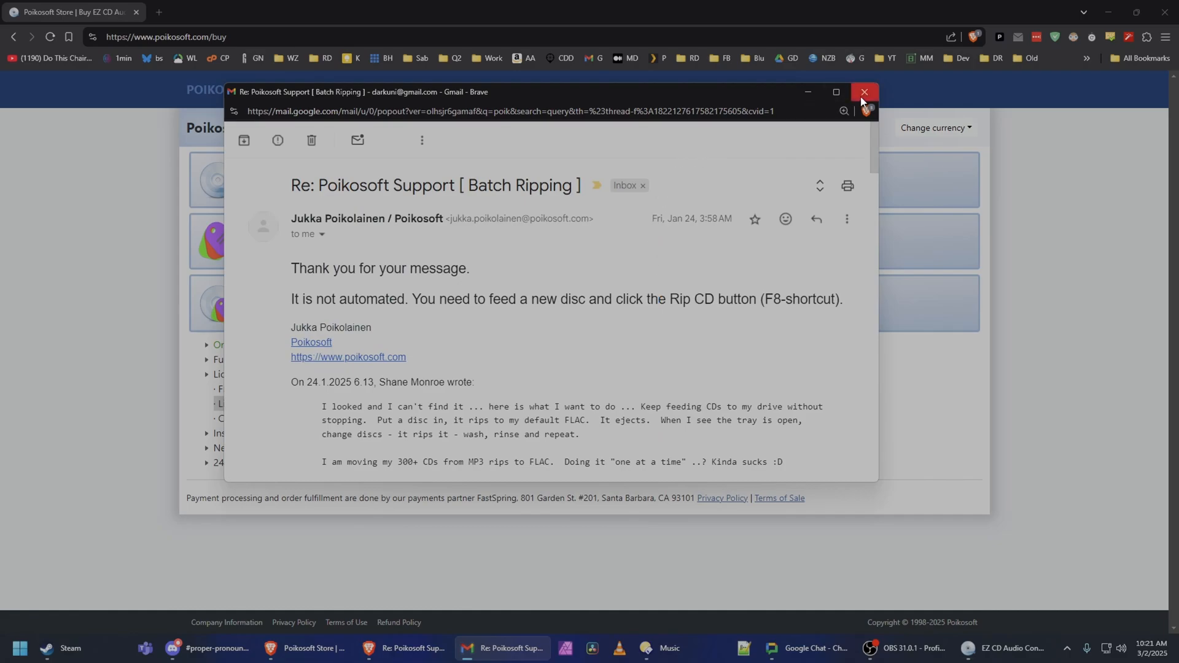
click(864, 92)
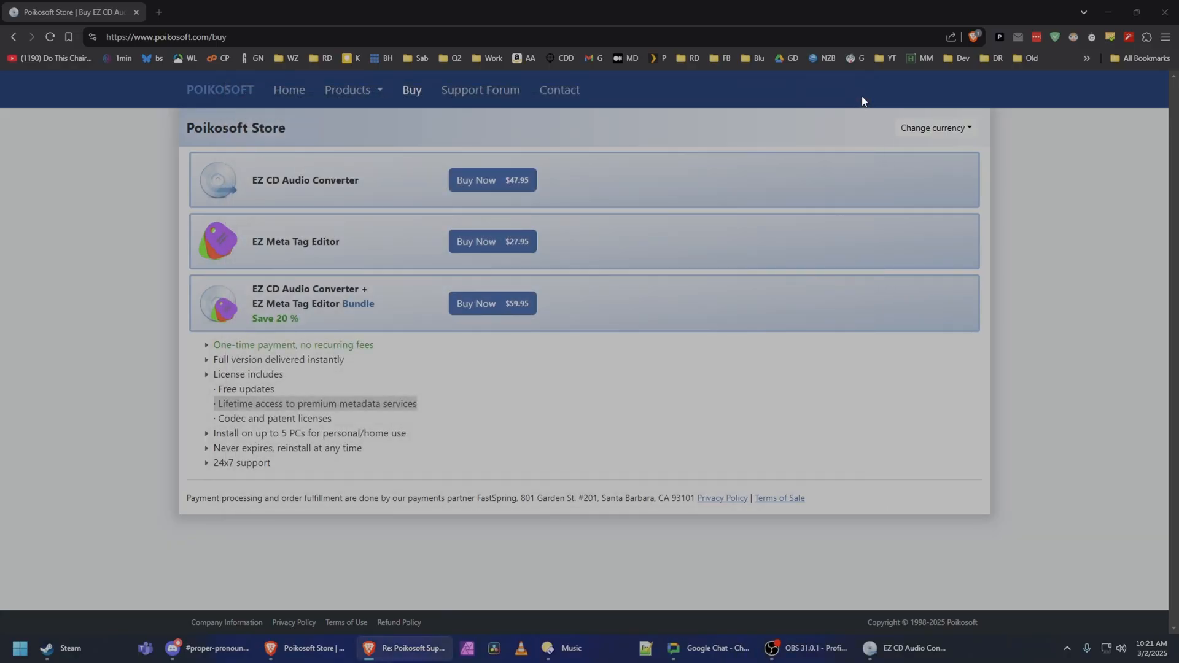
mouse_move(1030, 309)
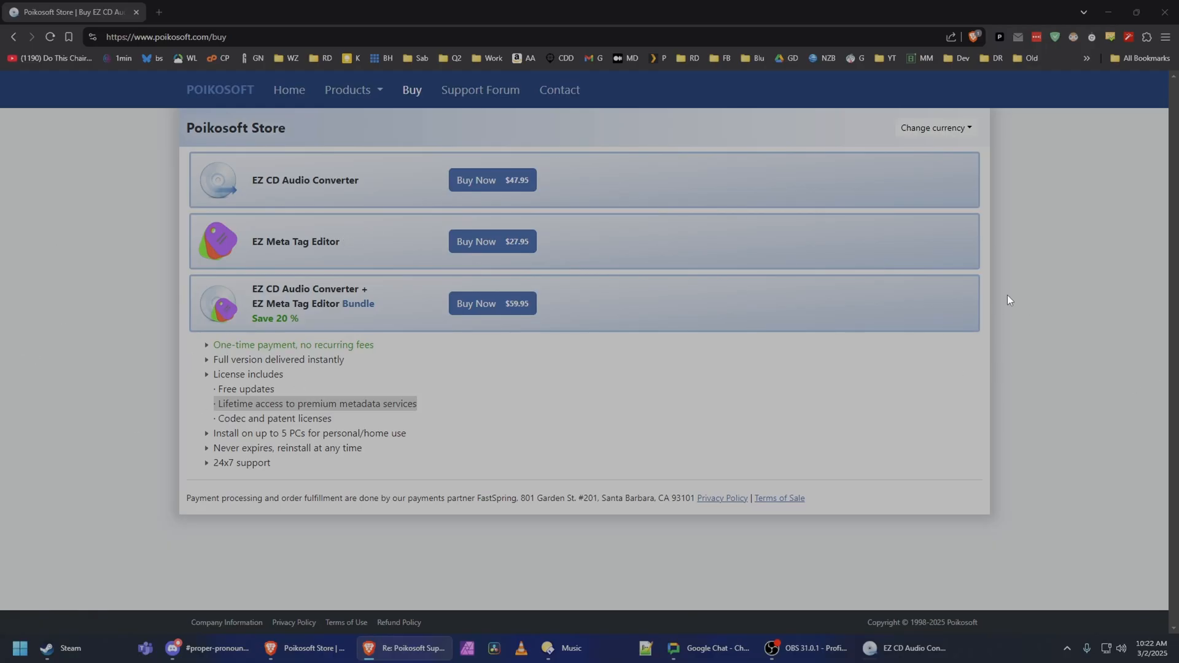
mouse_move(585, 186)
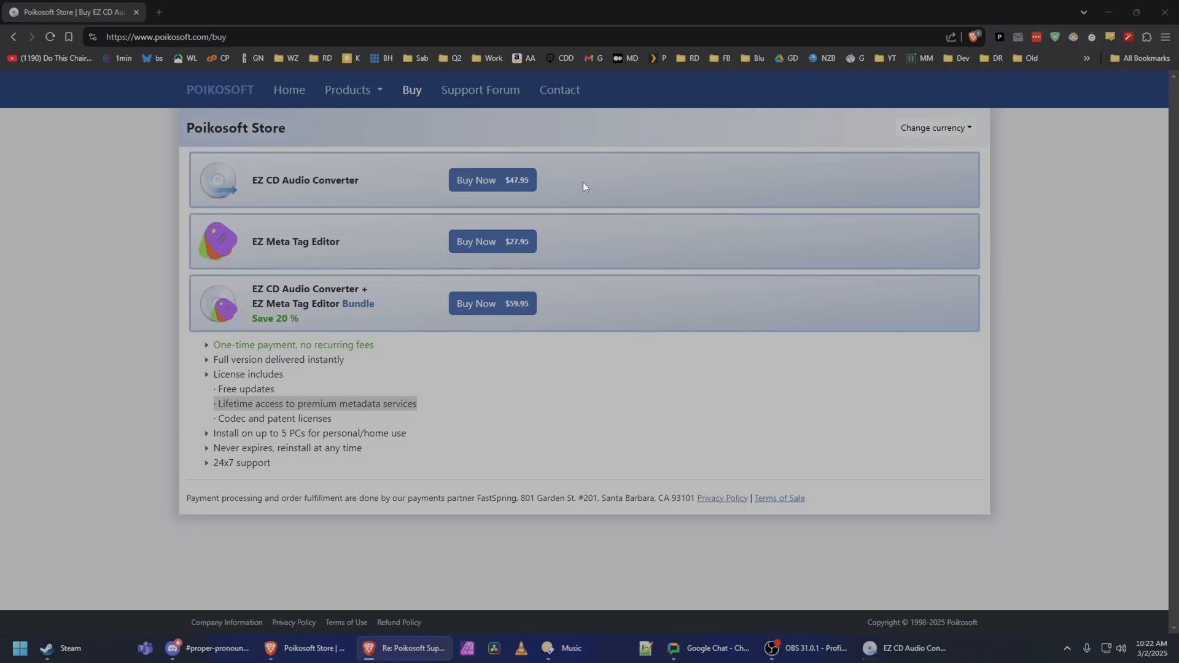
mouse_move(678, 181)
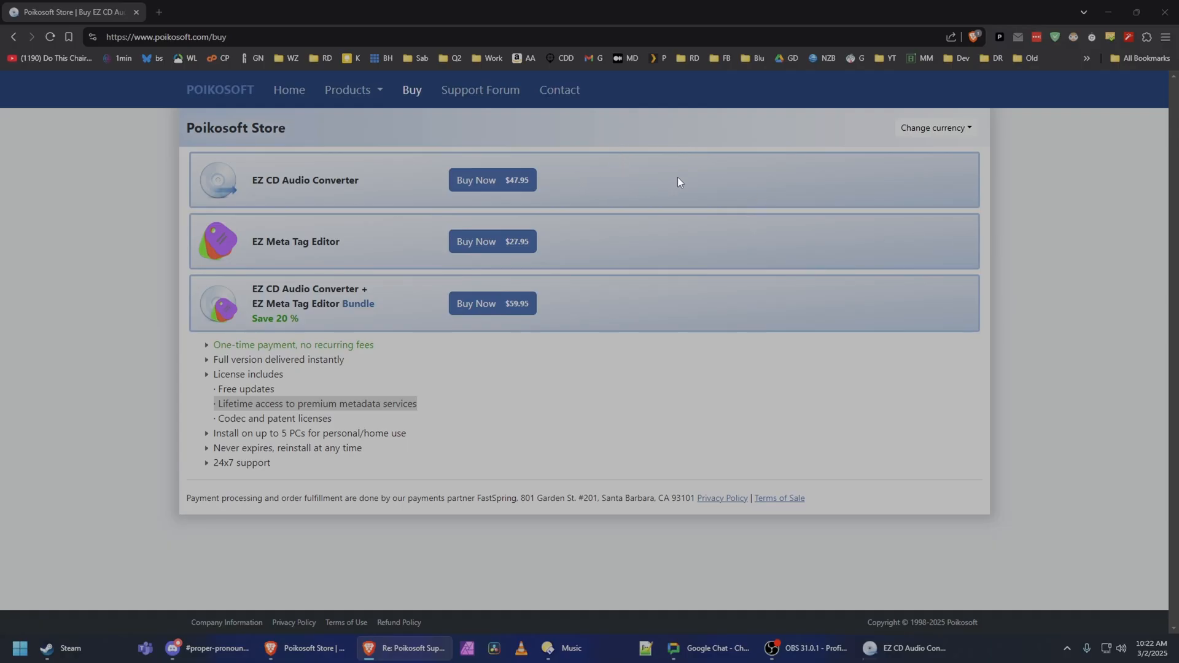
mouse_move(521, 212)
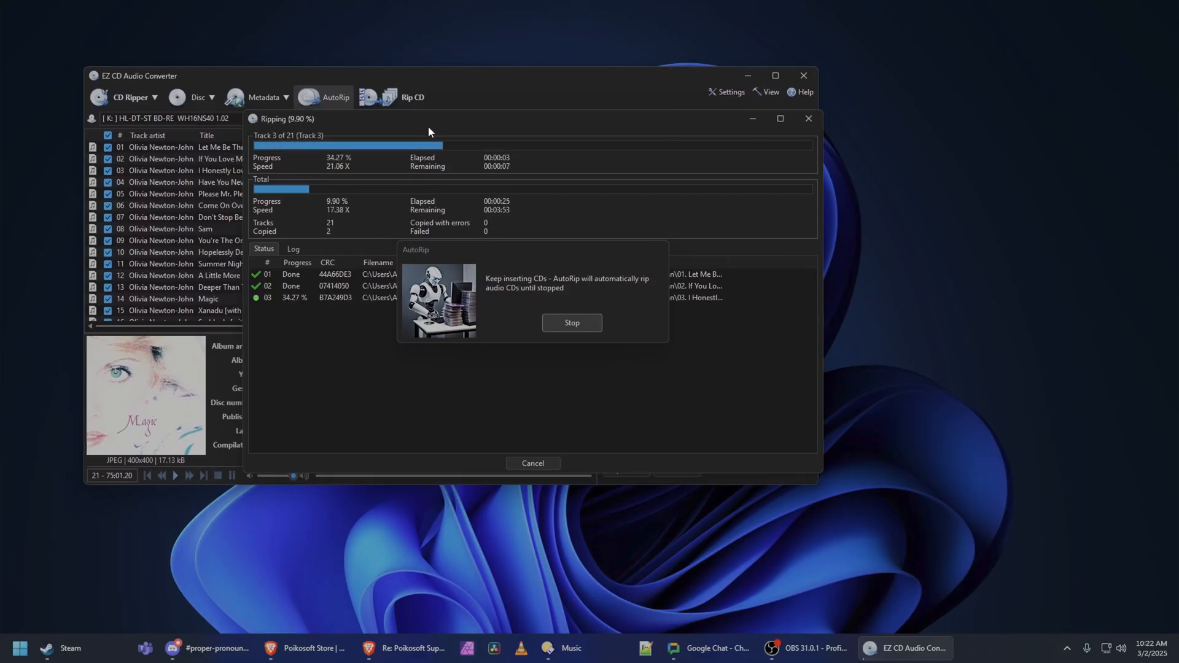
click(303, 654)
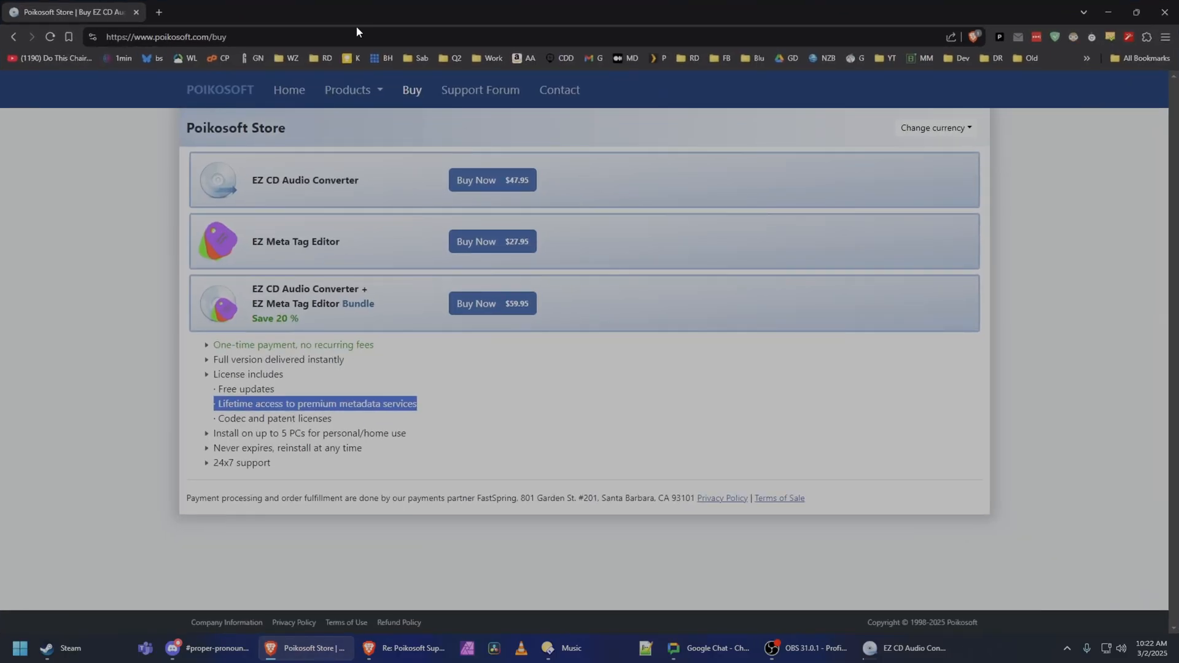
click(348, 89)
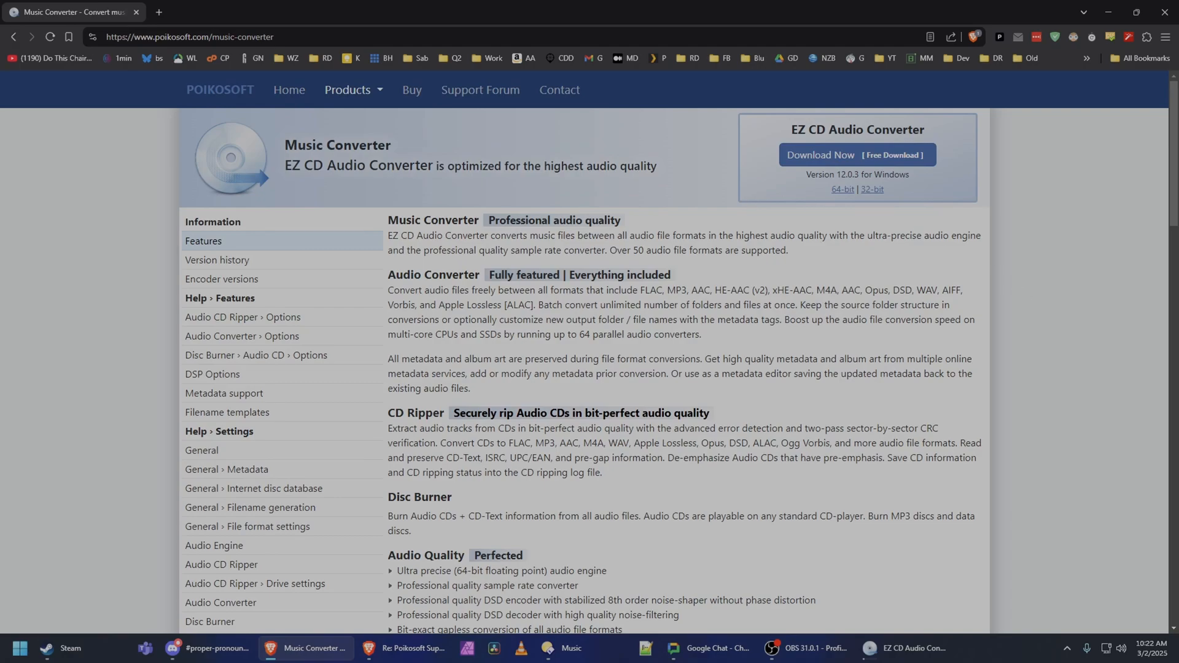
scroll(down, 3)
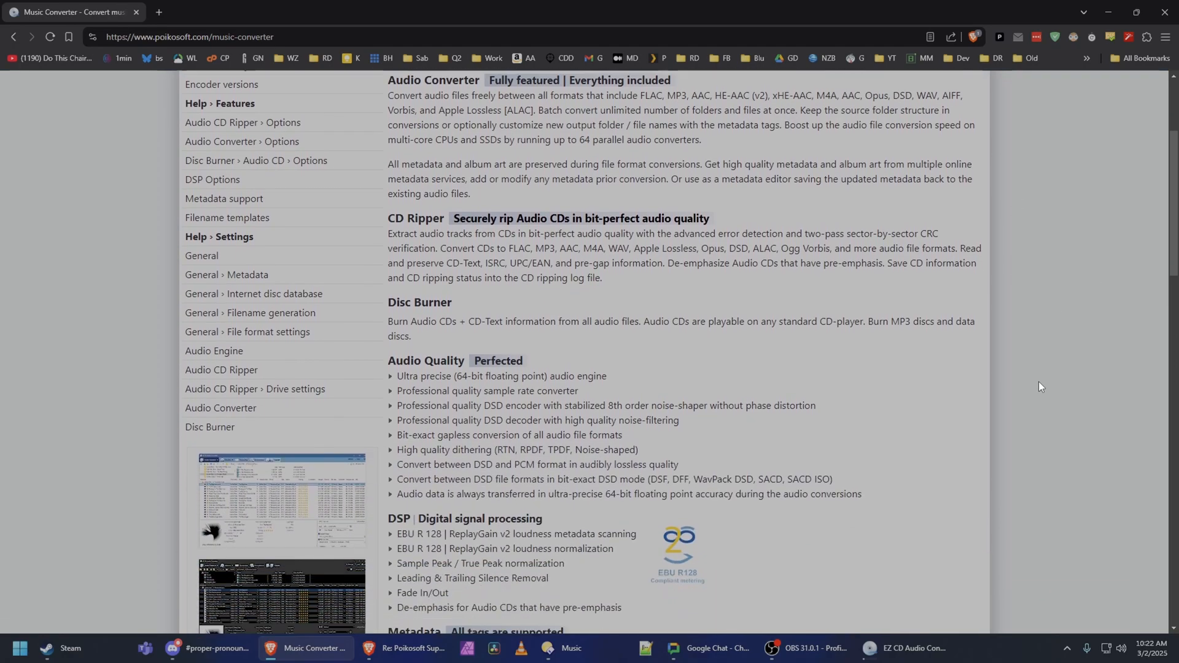
scroll(down, 3)
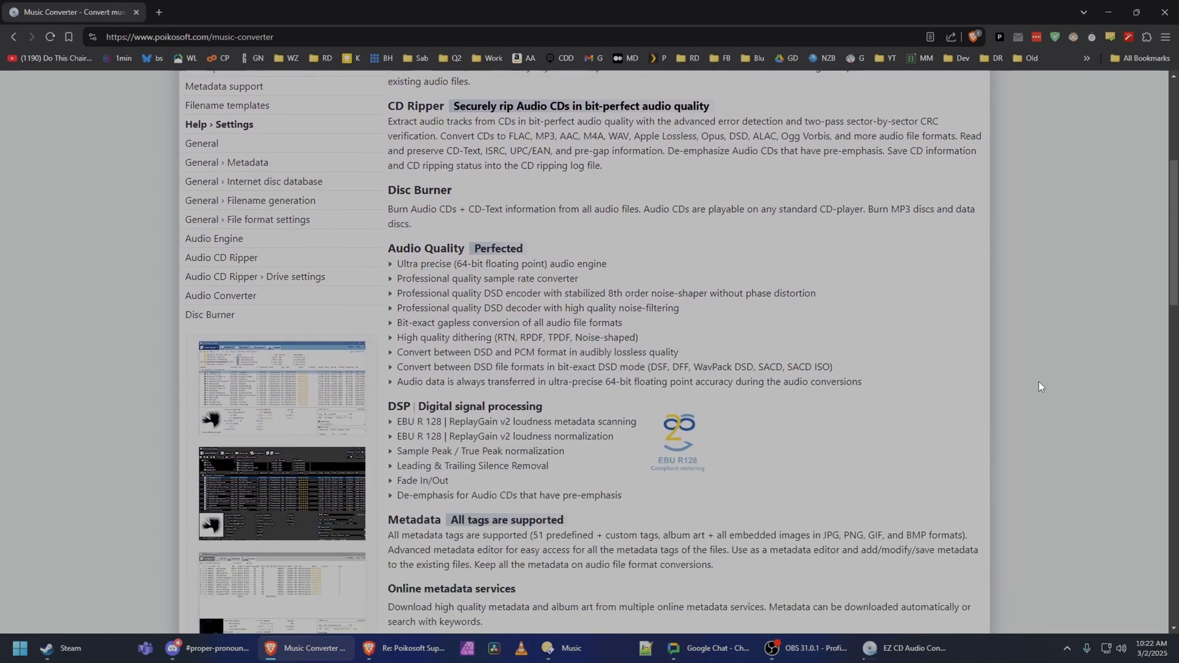
scroll(up, 3)
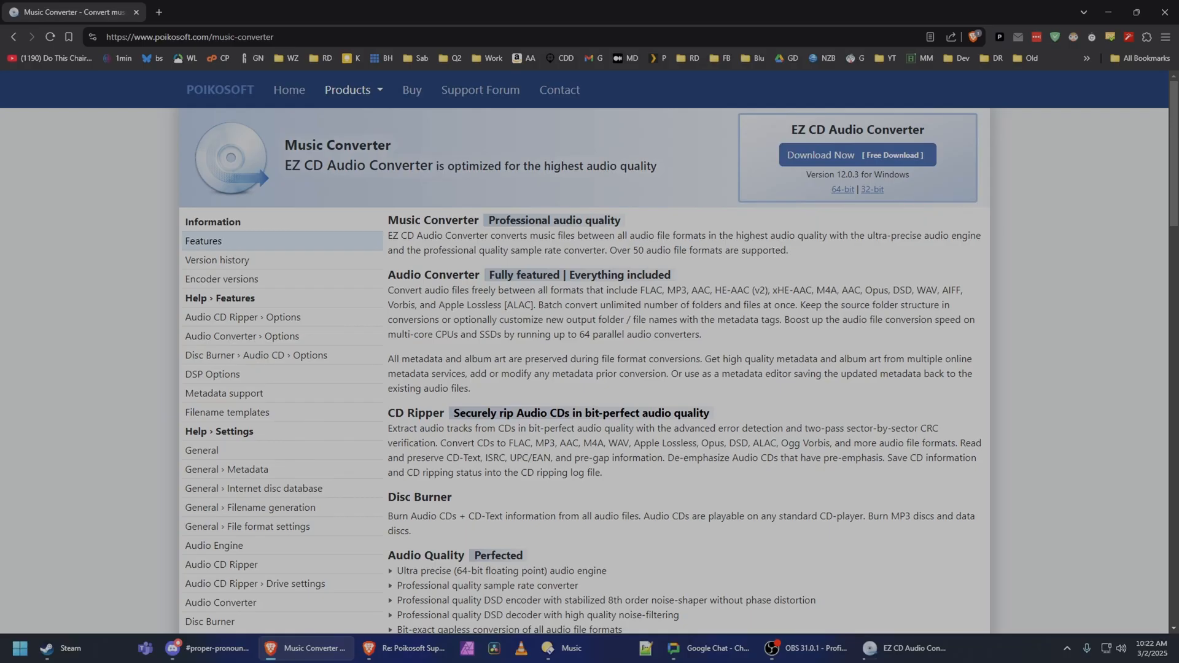
mouse_move(776, 274)
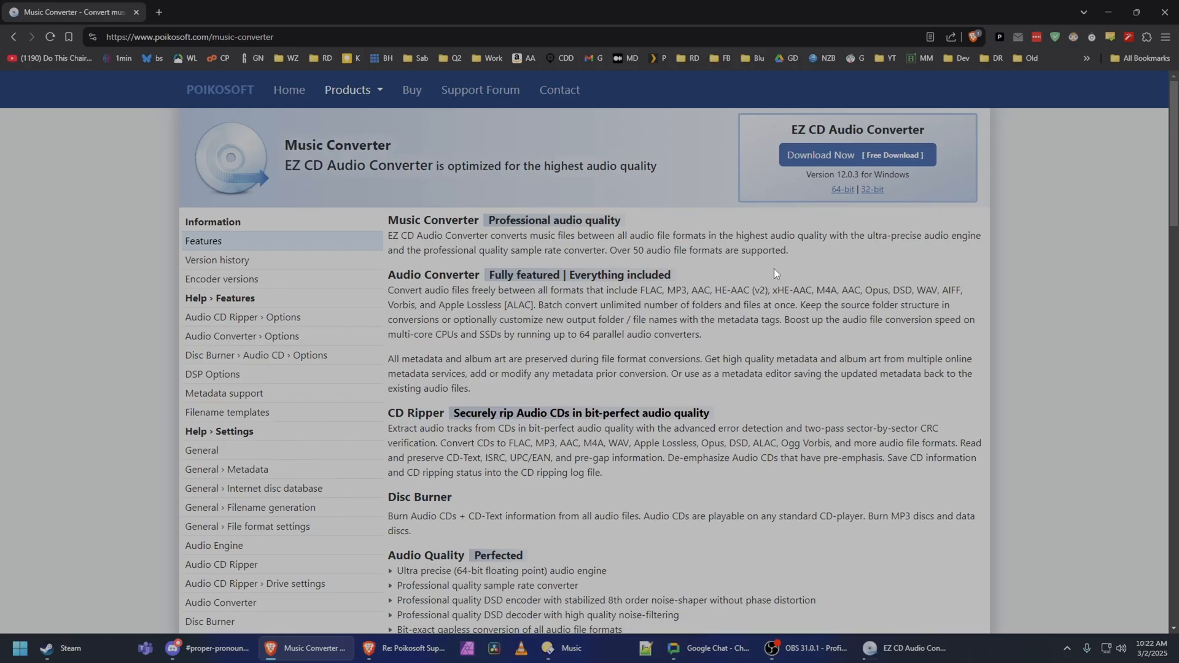
scroll(down, 3)
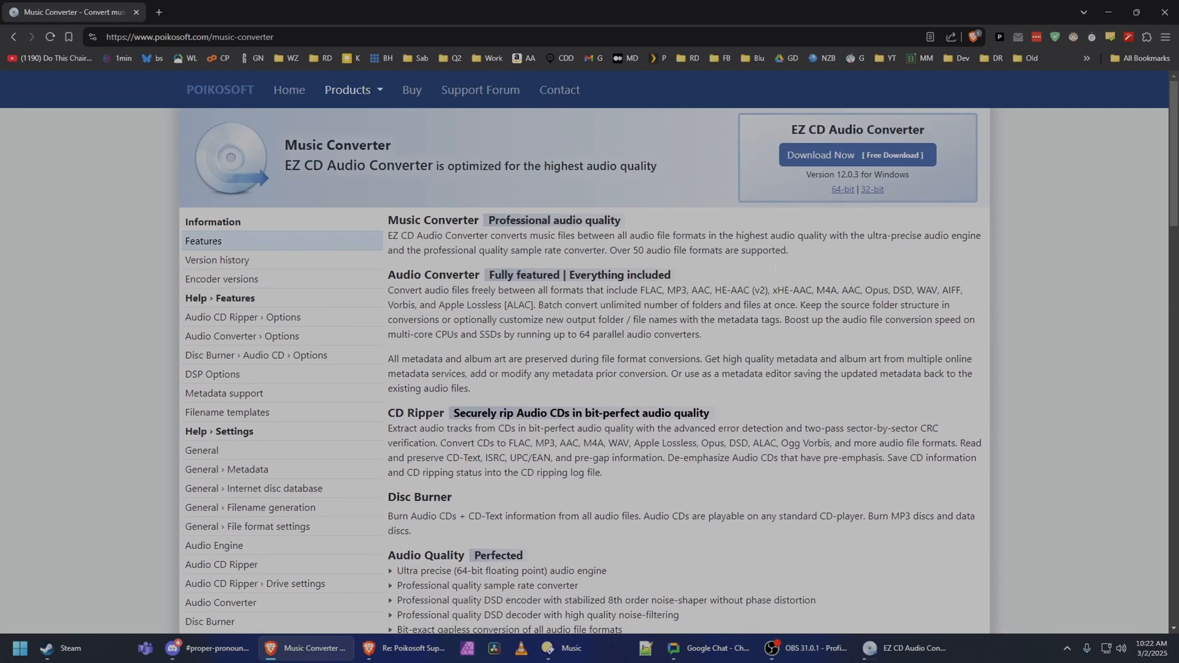
mouse_move(776, 274)
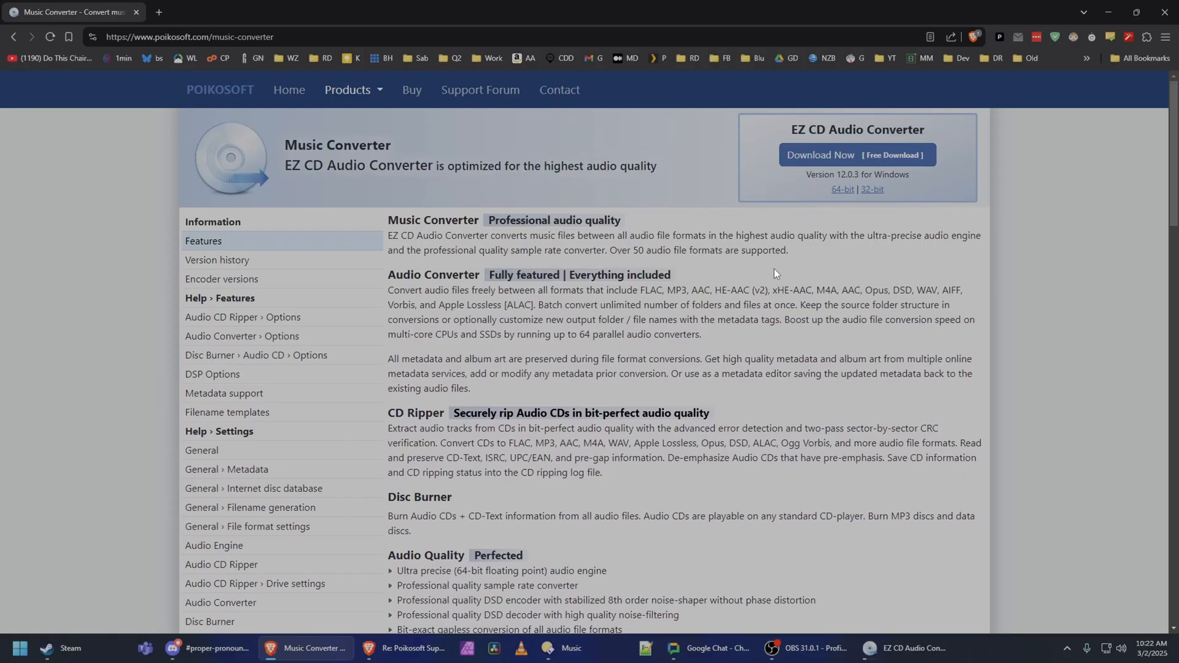
mouse_move(637, 160)
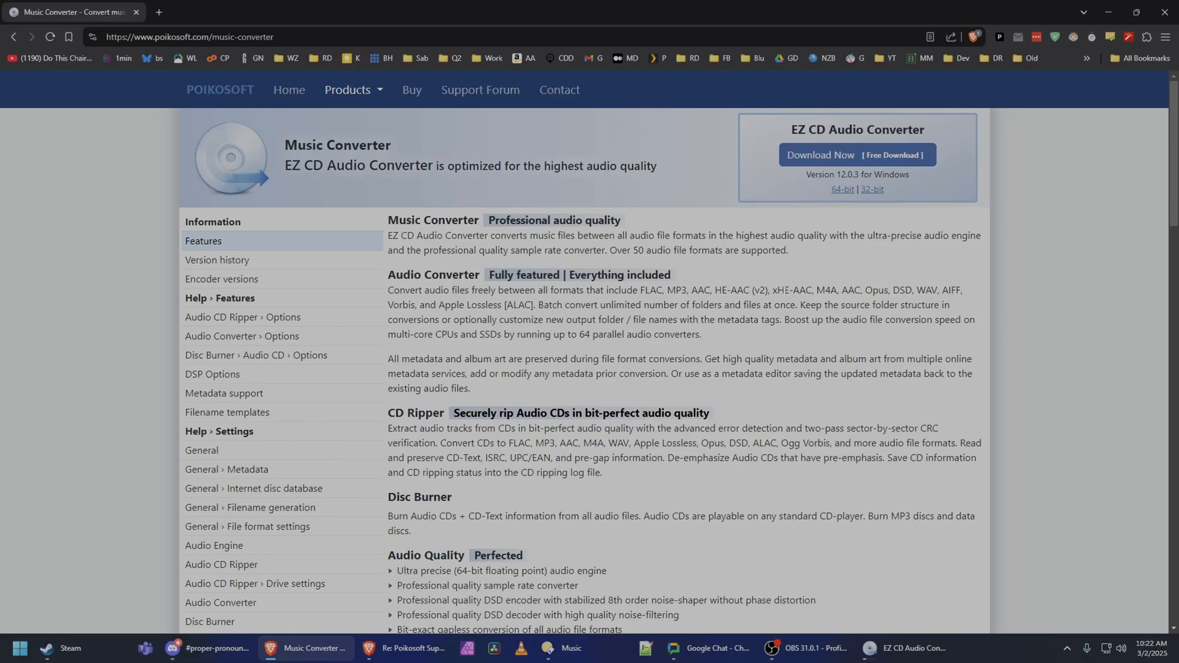
scroll(down, 3)
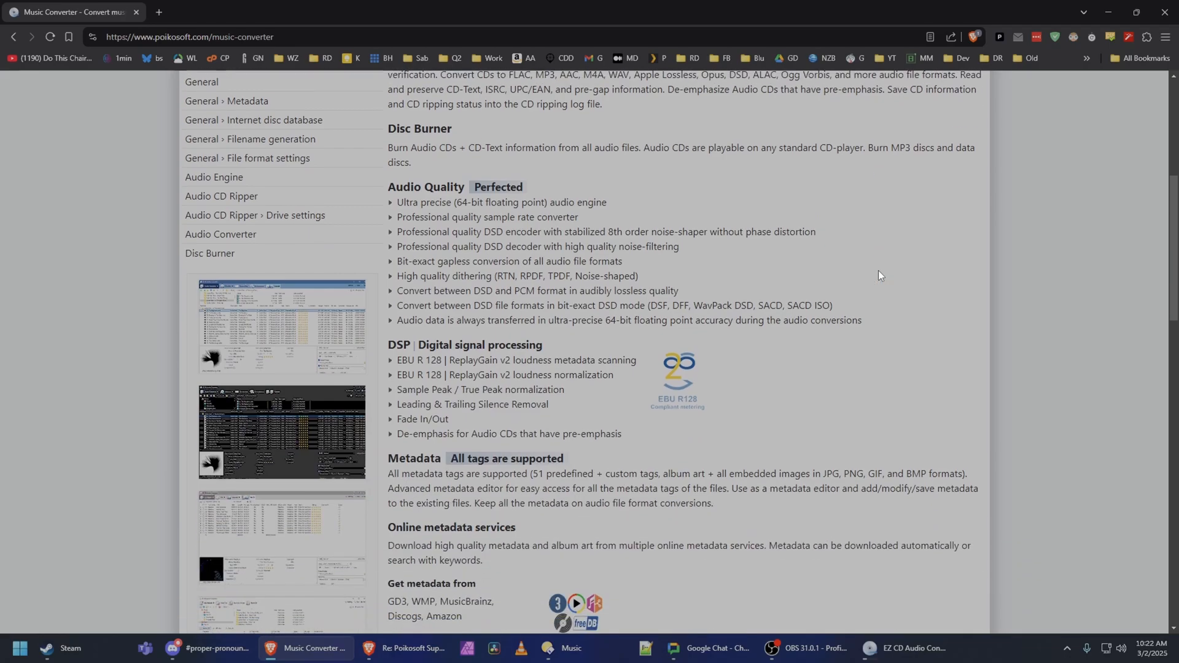
scroll(up, 3)
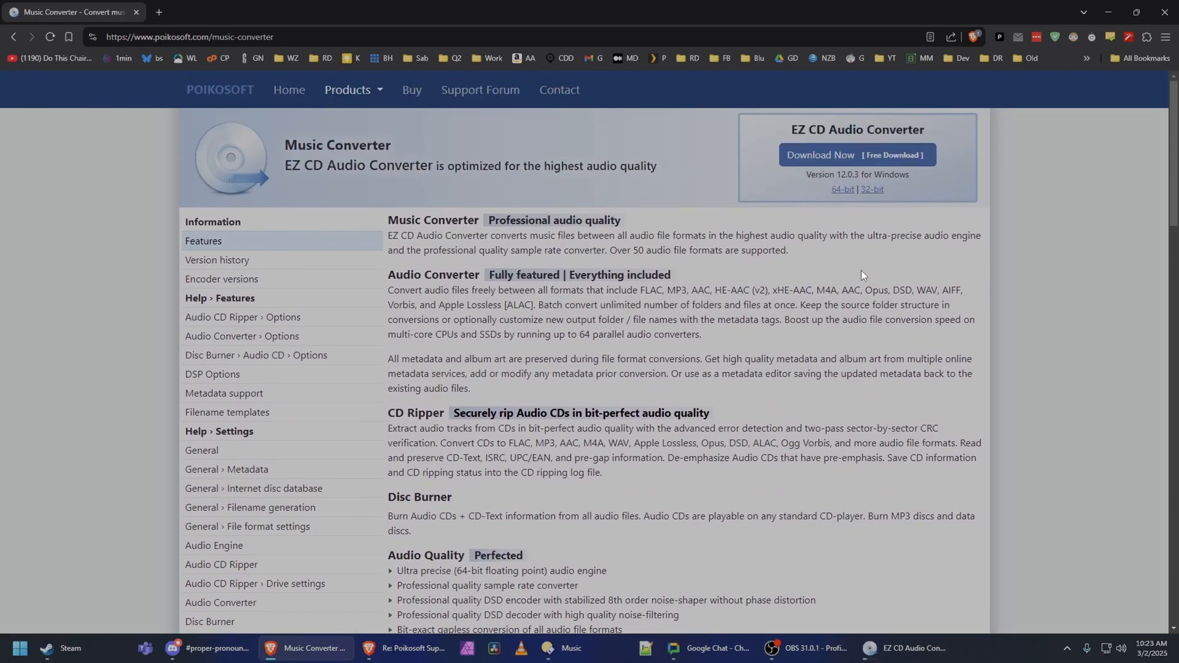
Highlight the sentence saying all codecs are built in, then browse the lossy, DSD and lossless codec lists.
scroll(down, 3)
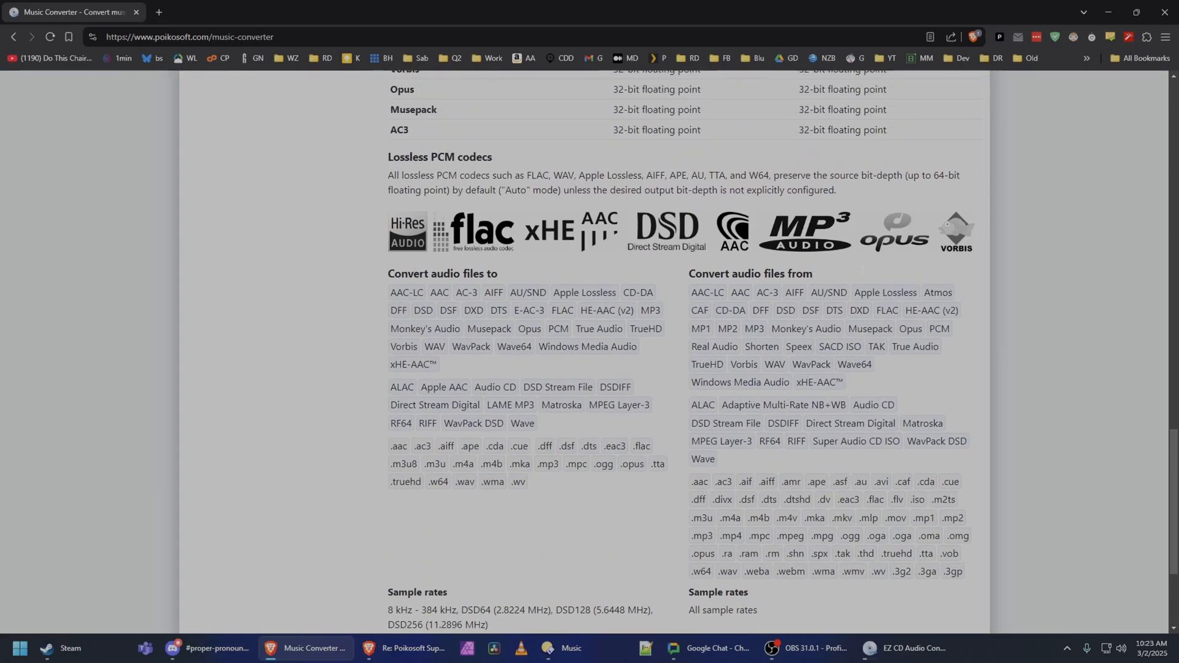
scroll(down, 3)
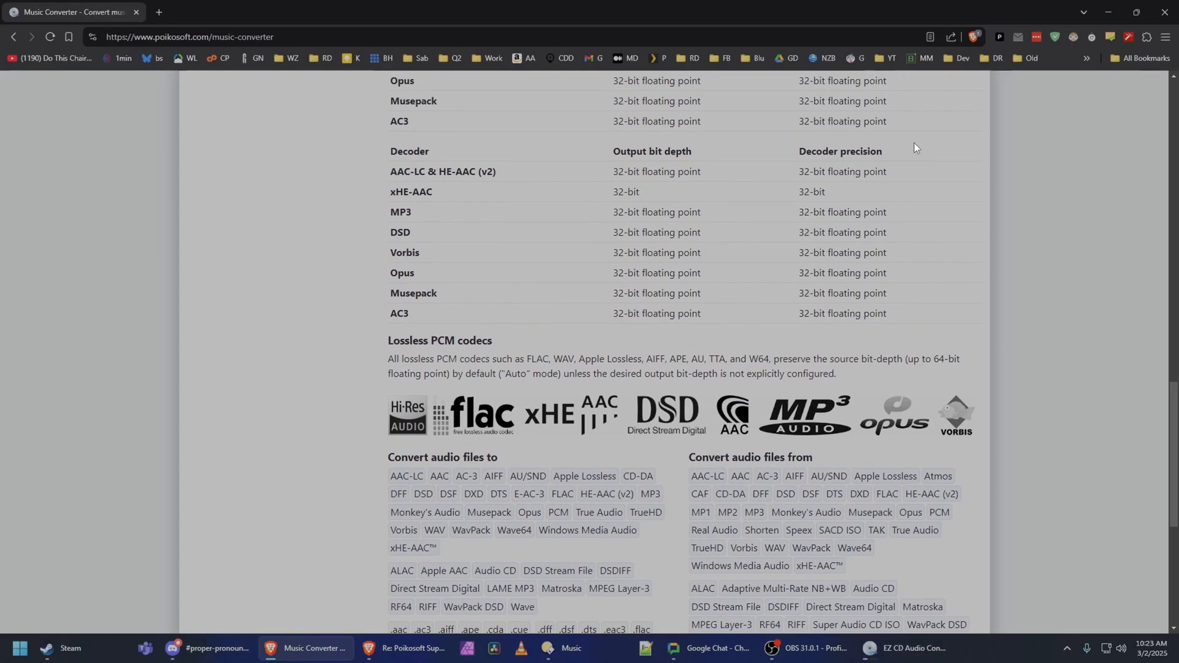
scroll(up, 3)
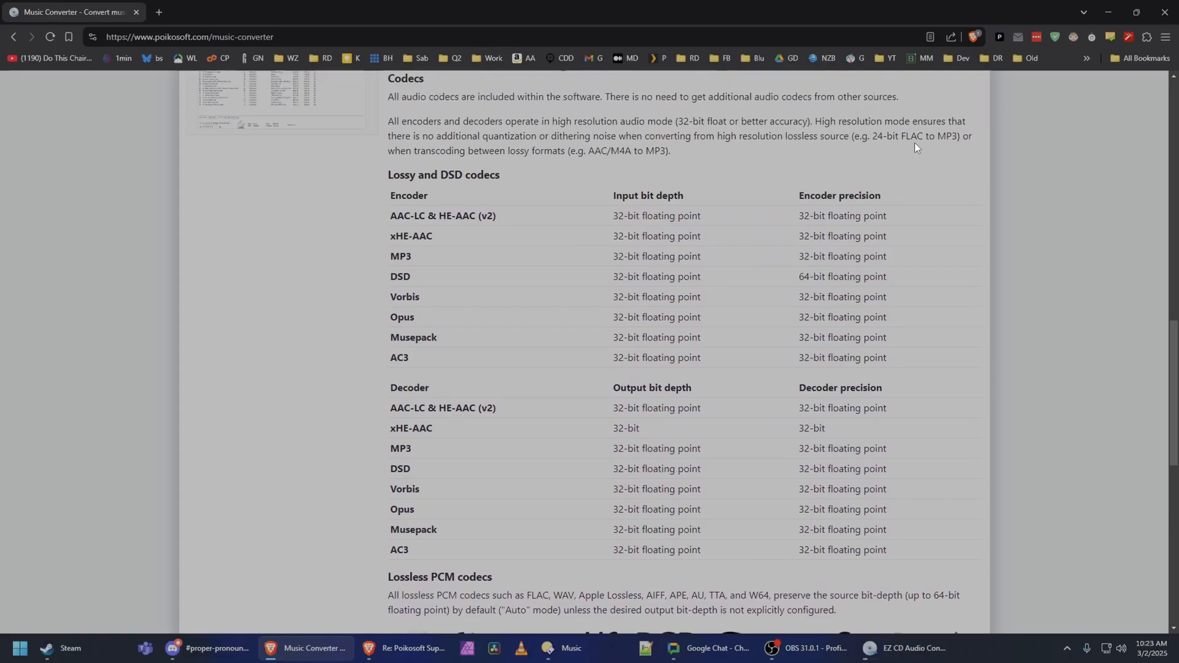
scroll(up, 3)
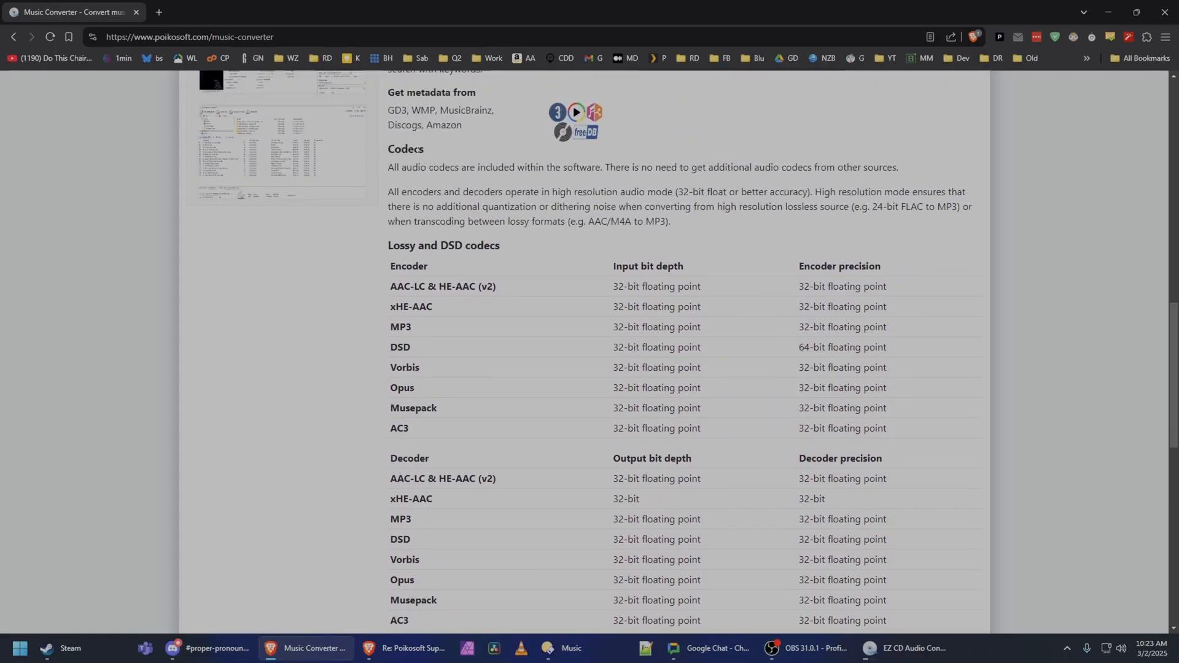
mouse_move(454, 181)
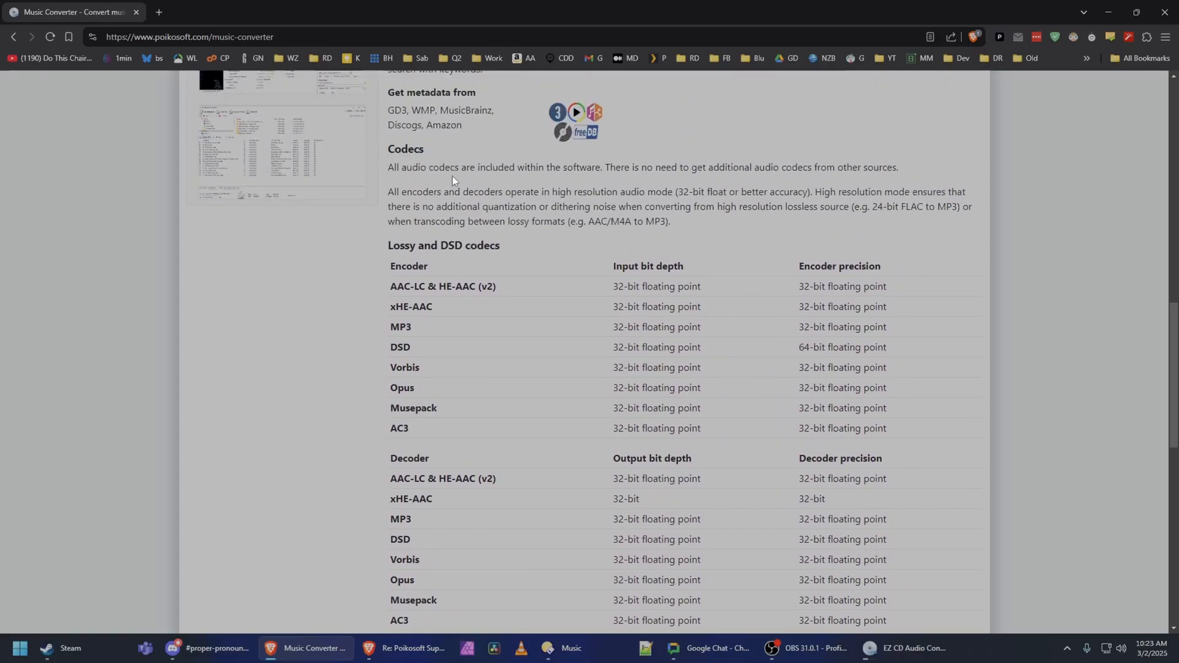
drag(403, 167, 601, 167)
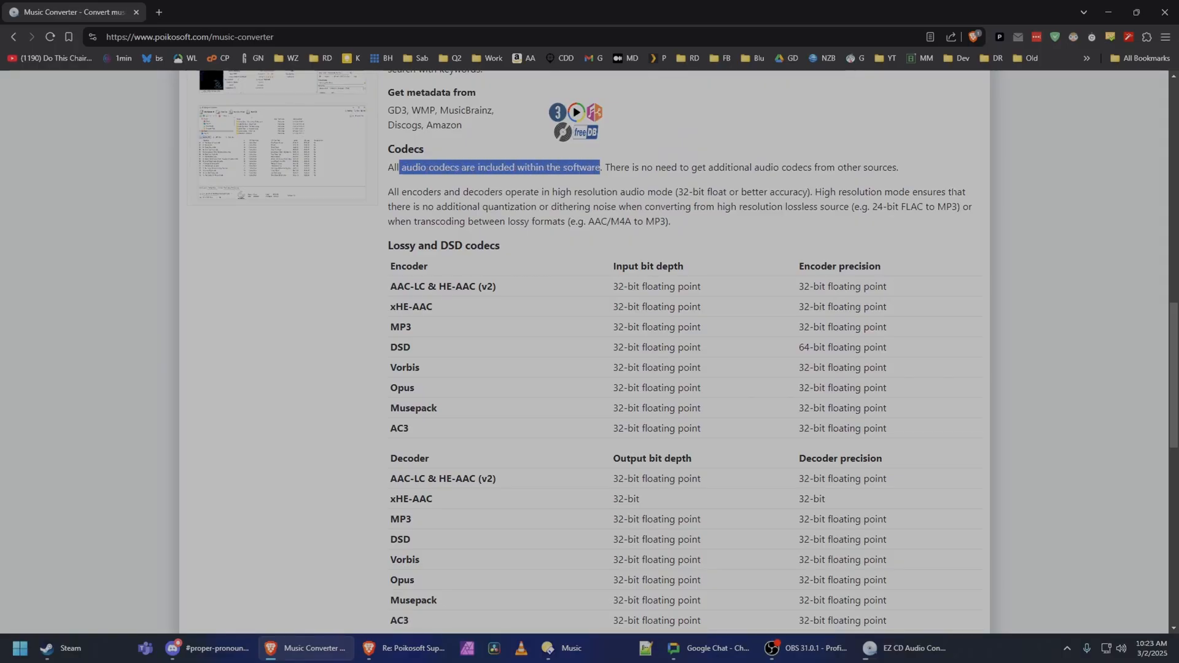
scroll(down, 3)
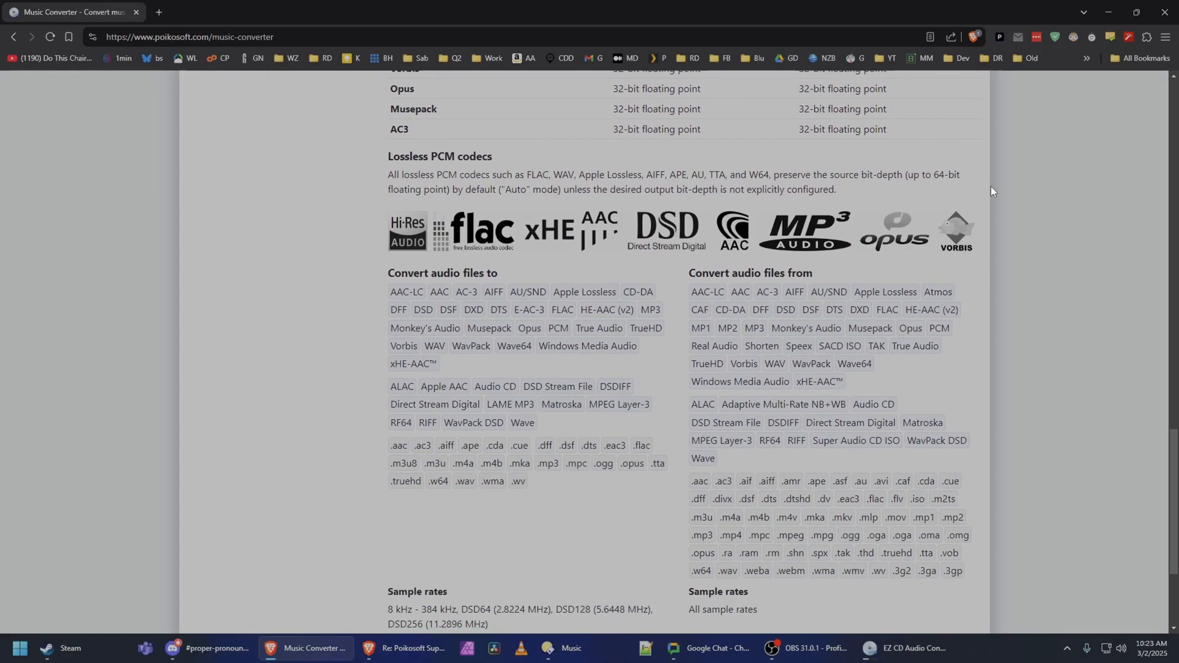
scroll(down, 3)
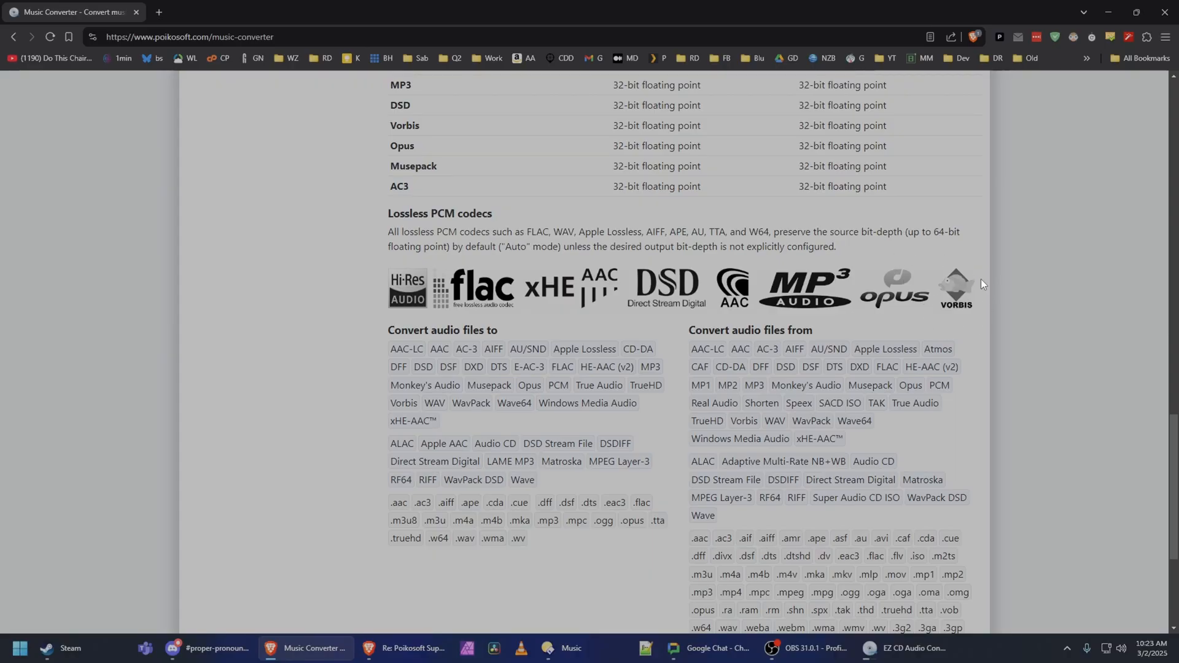
mouse_move(655, 313)
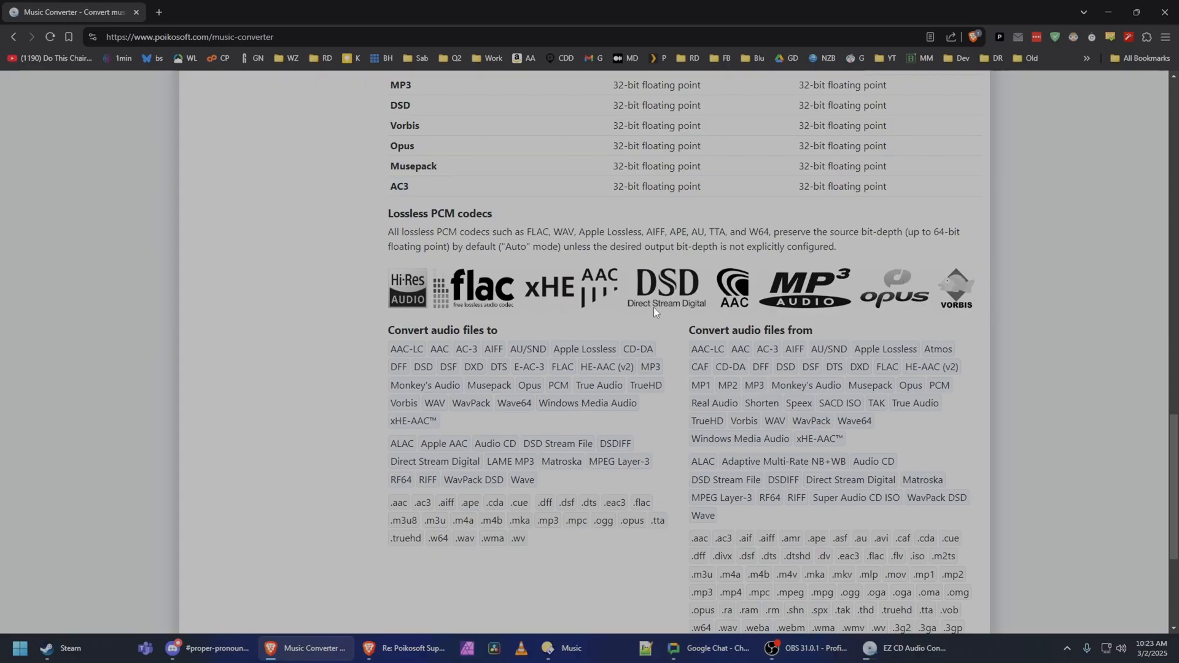
mouse_move(807, 280)
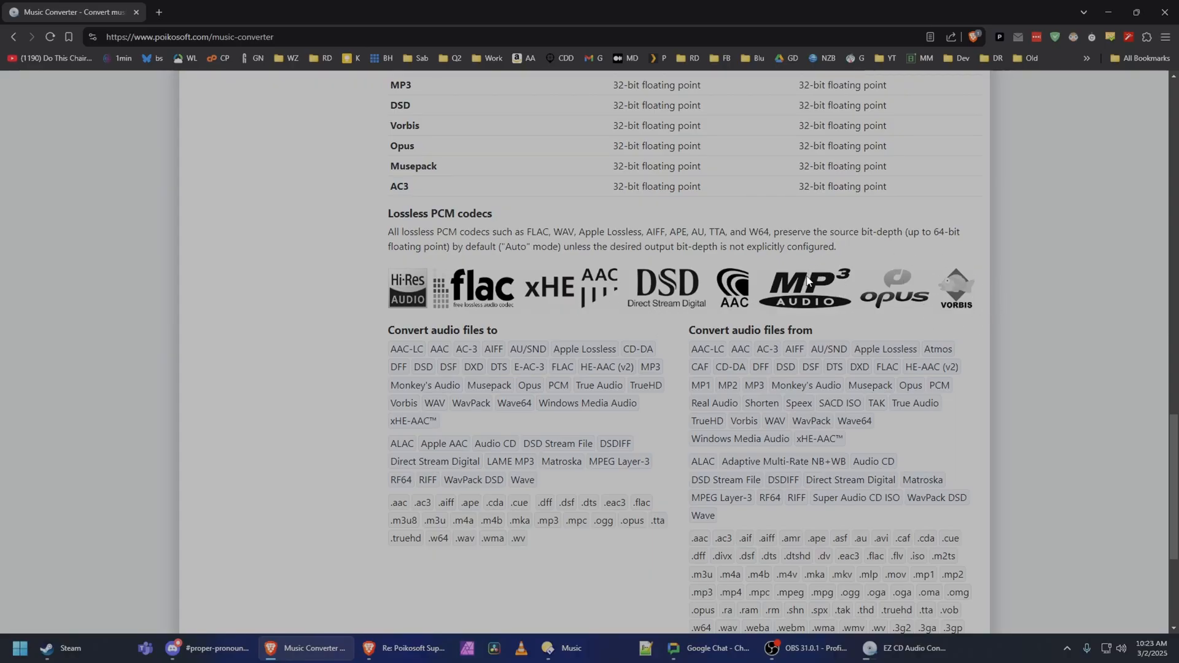
mouse_move(594, 286)
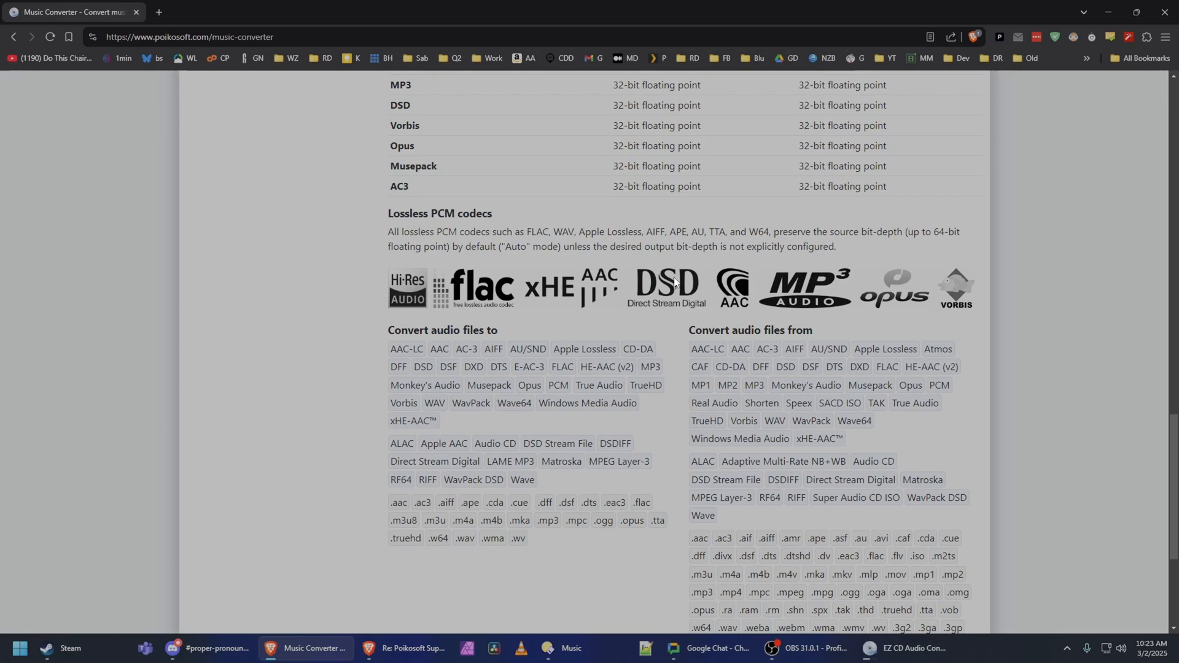
mouse_move(901, 255)
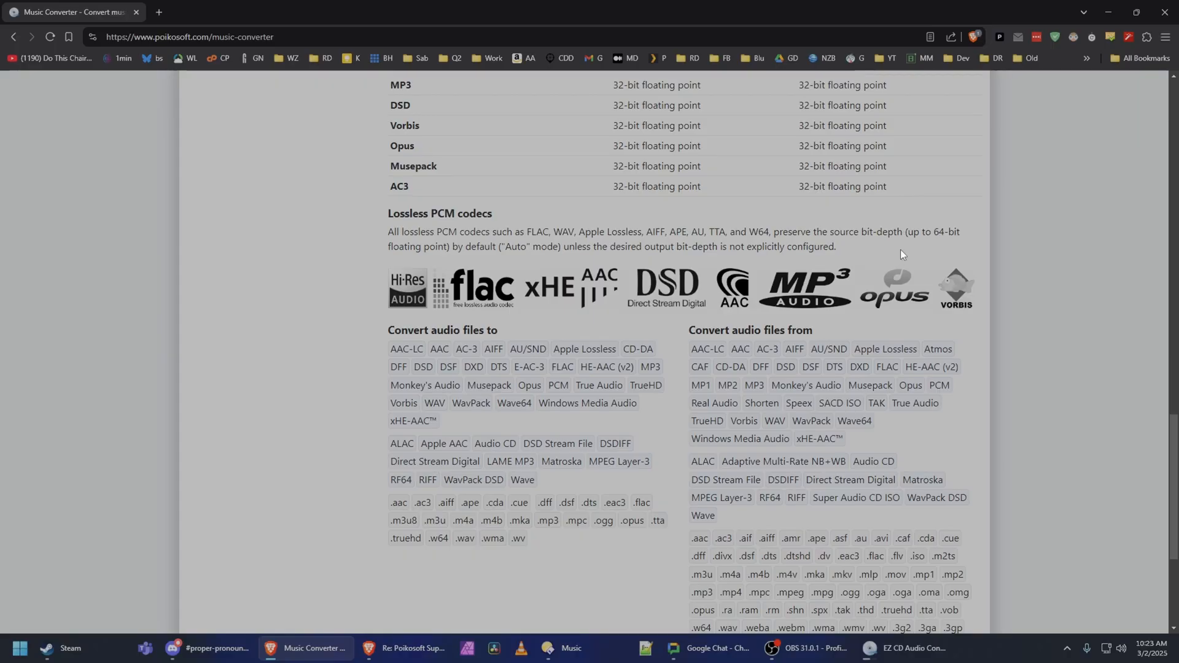
scroll(down, 3)
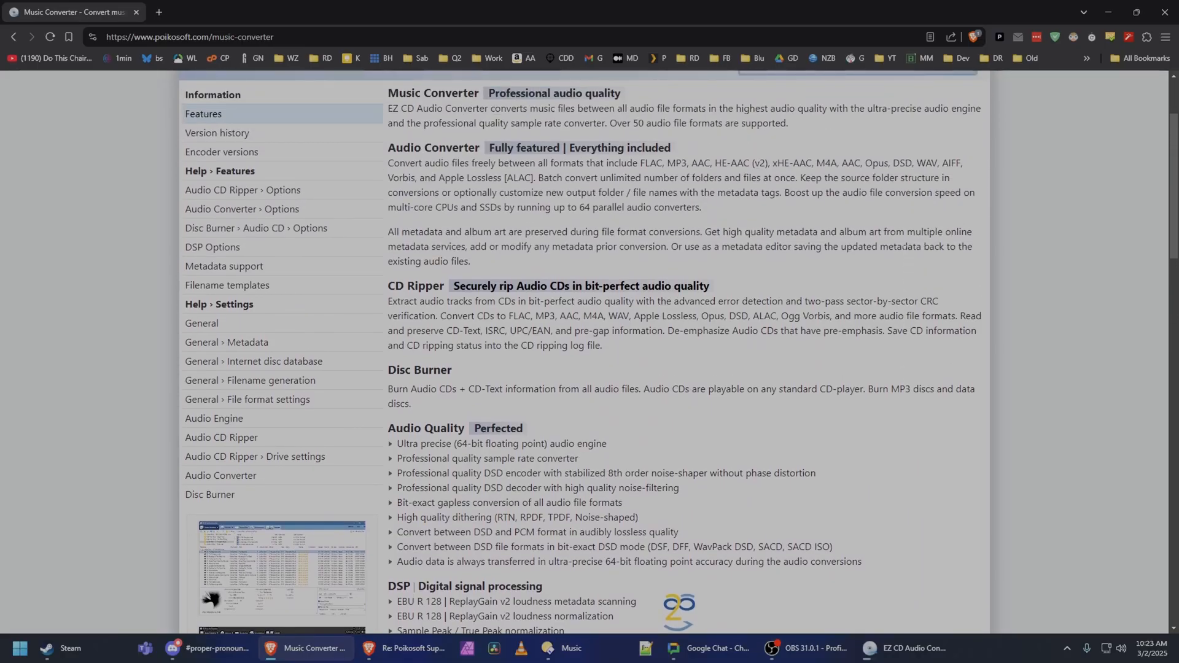
scroll(up, 3)
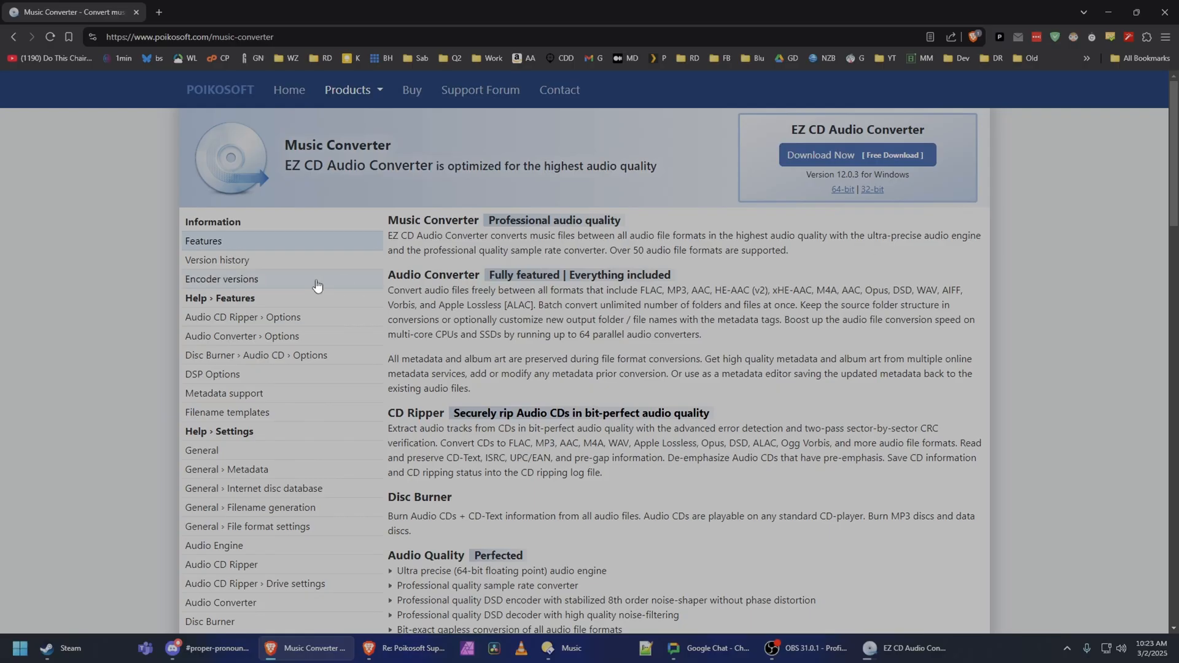
scroll(down, 3)
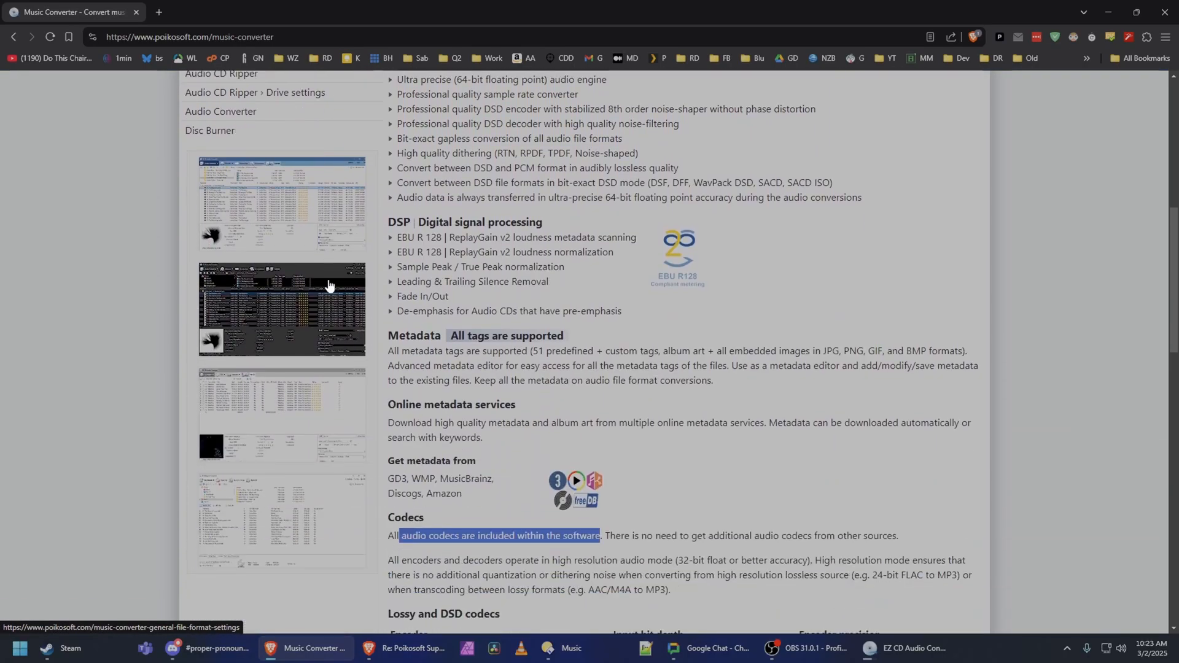
scroll(down, 3)
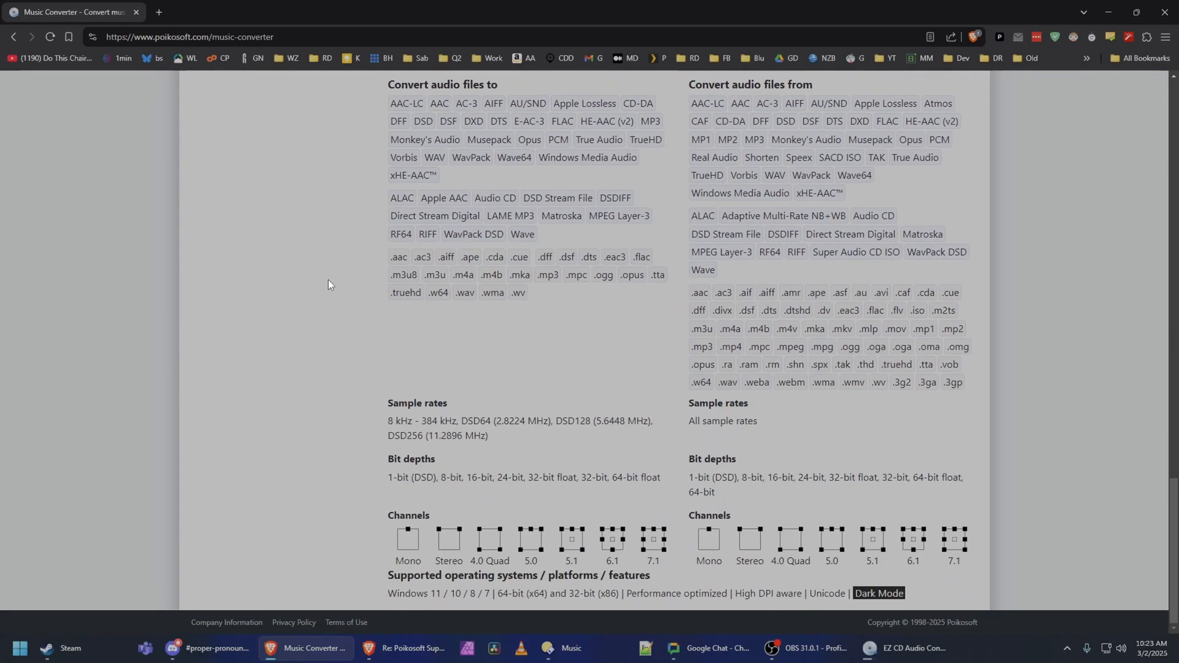
mouse_move(379, 270)
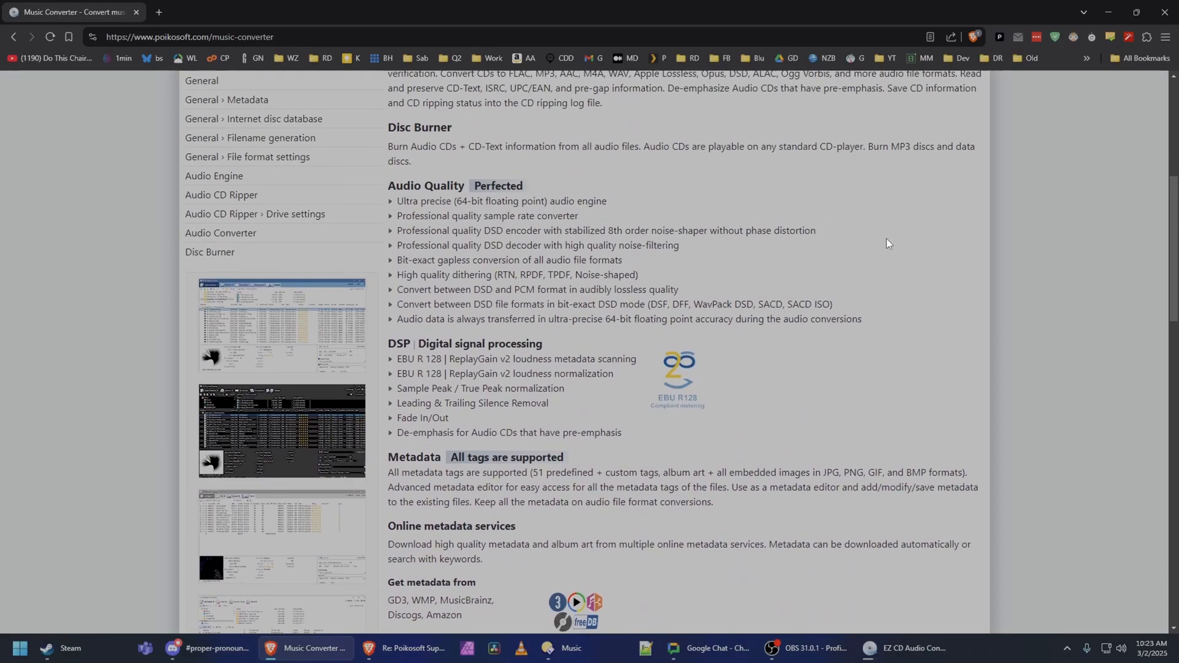
scroll(up, 3)
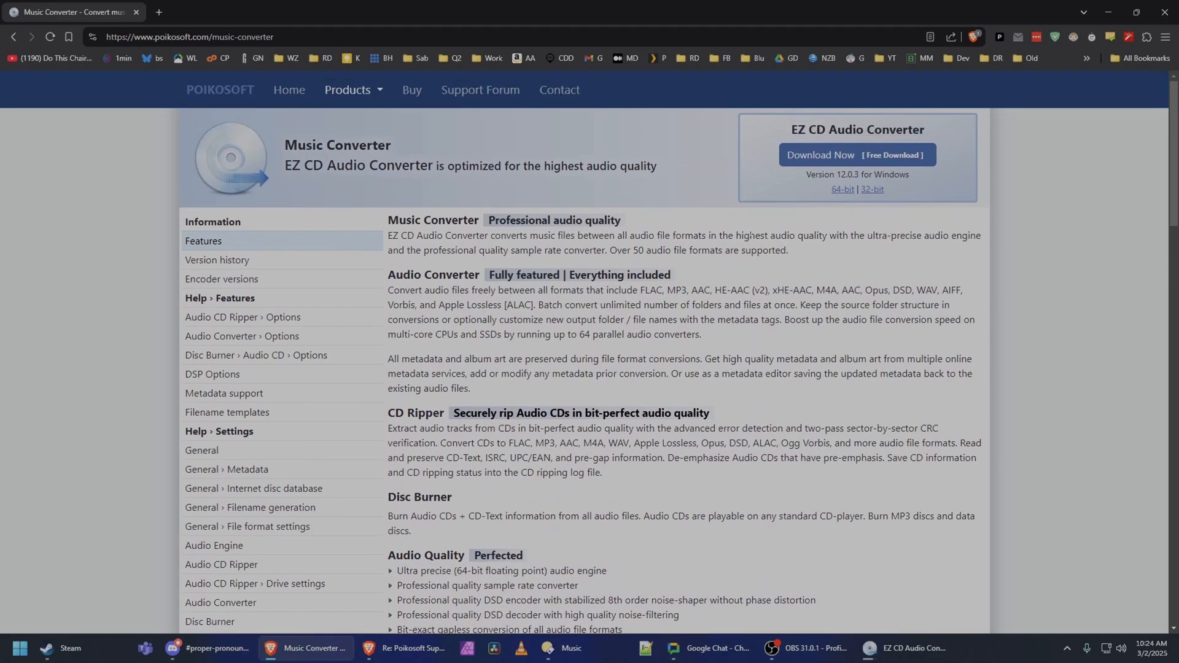
mouse_move(288, 96)
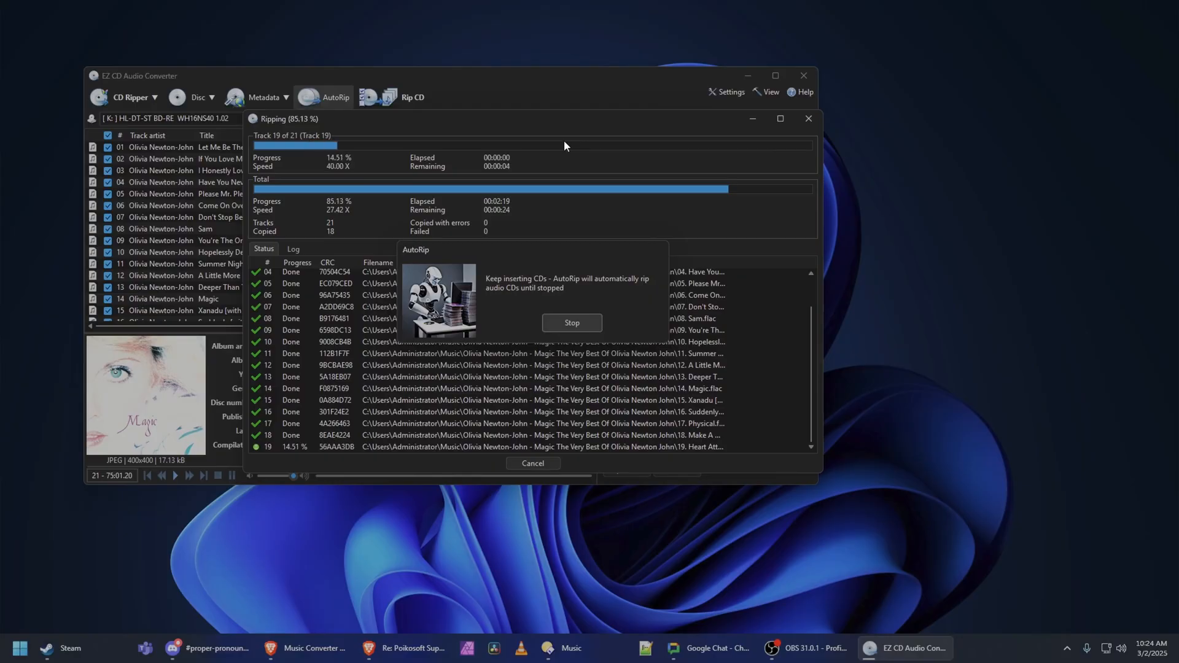
mouse_move(544, 125)
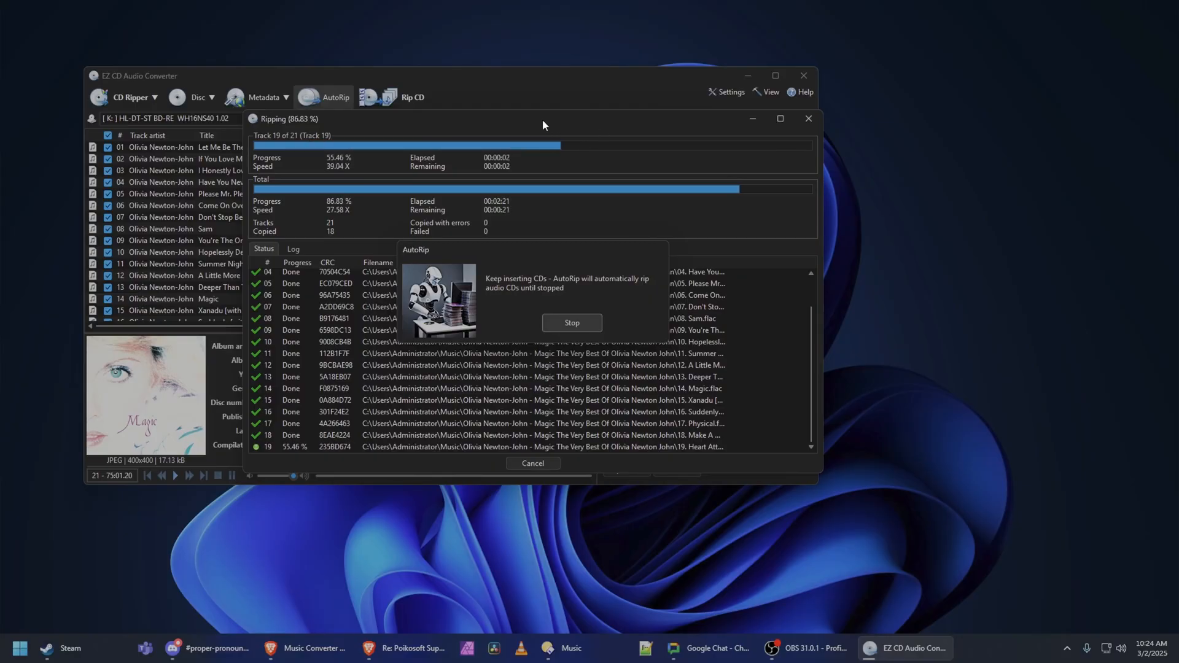